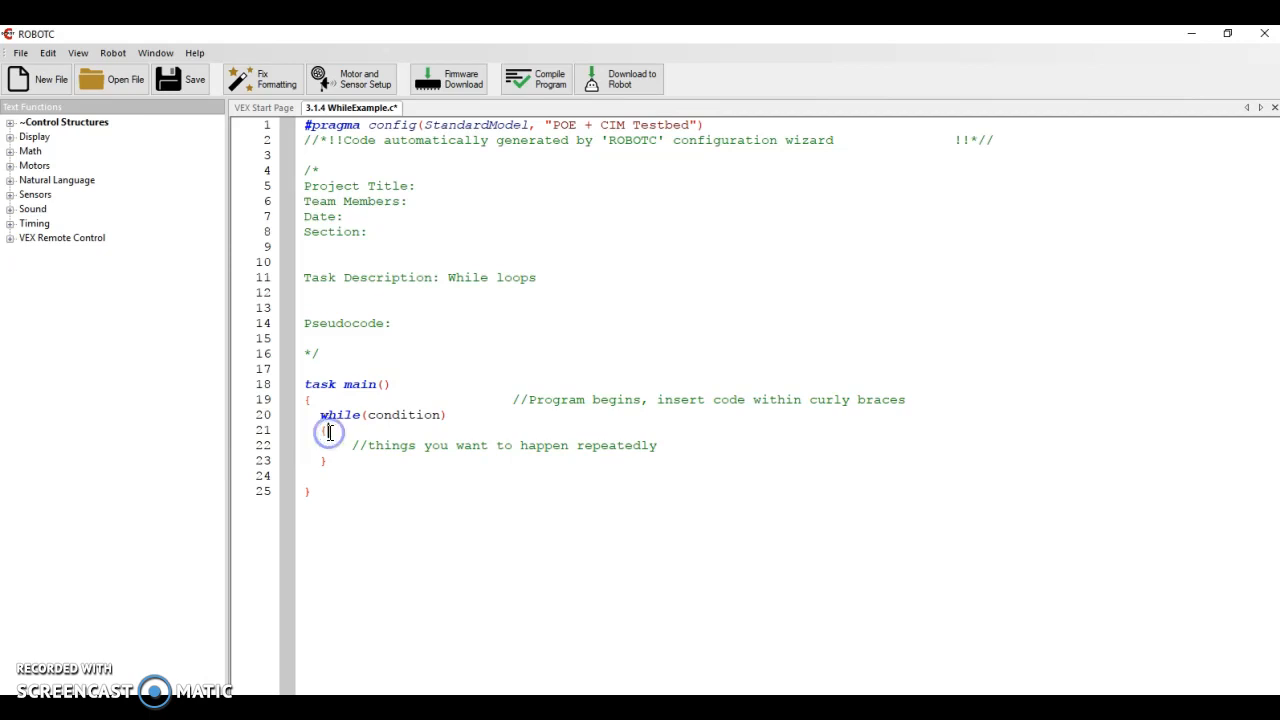
Review the while keyword and its placeholder structure in WhileExample
click(330, 432)
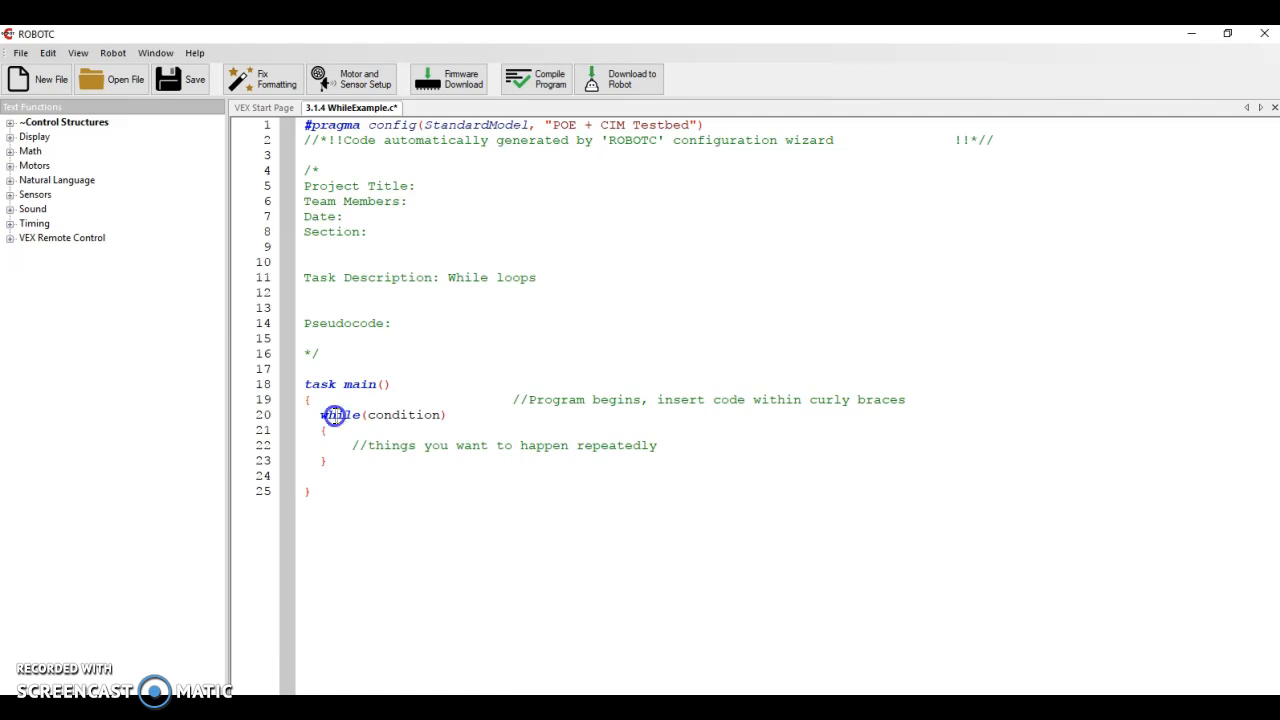
double_click(404, 414)
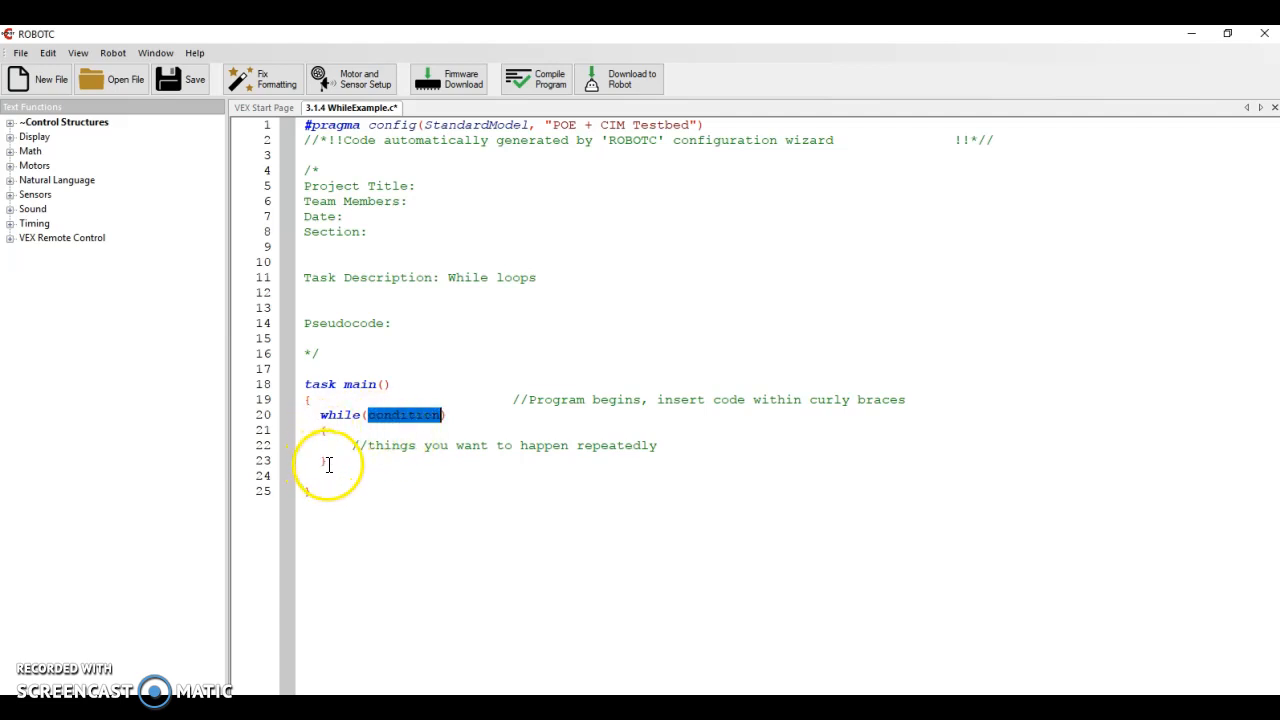
click(322, 476)
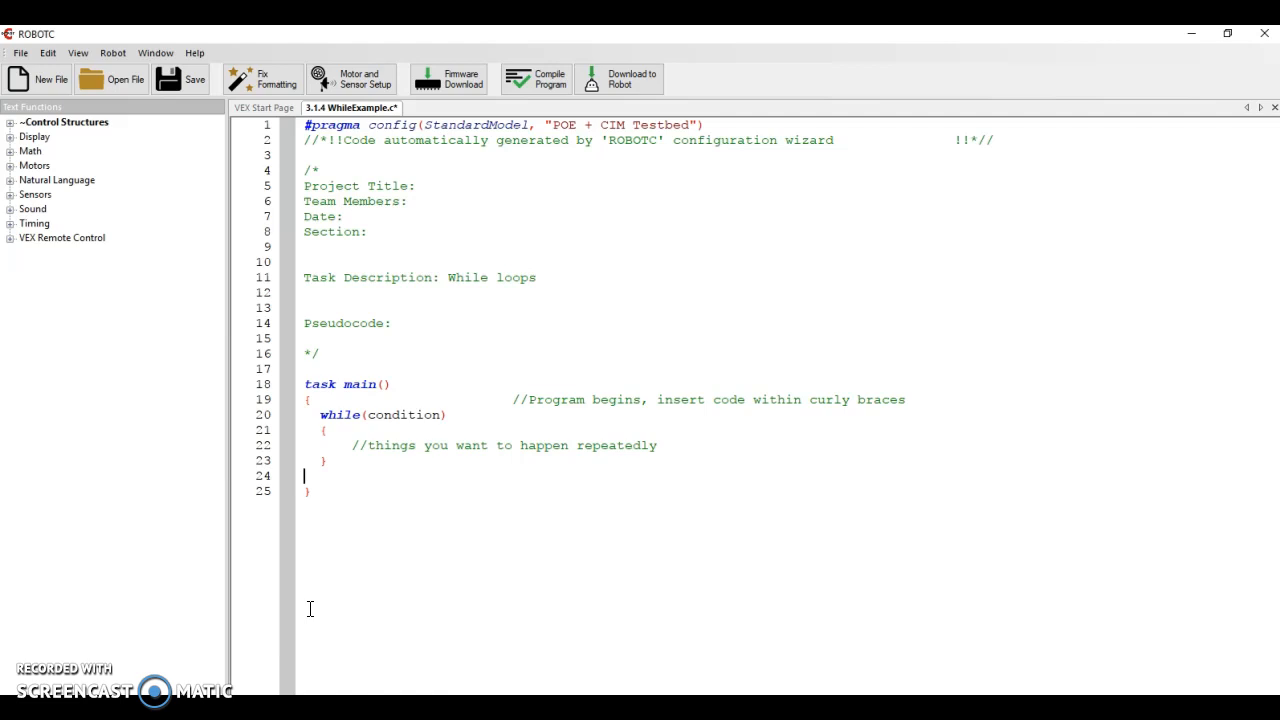
Replace the placeholder condition with SensorValue[bumpSwitch]==0
double_click(404, 414)
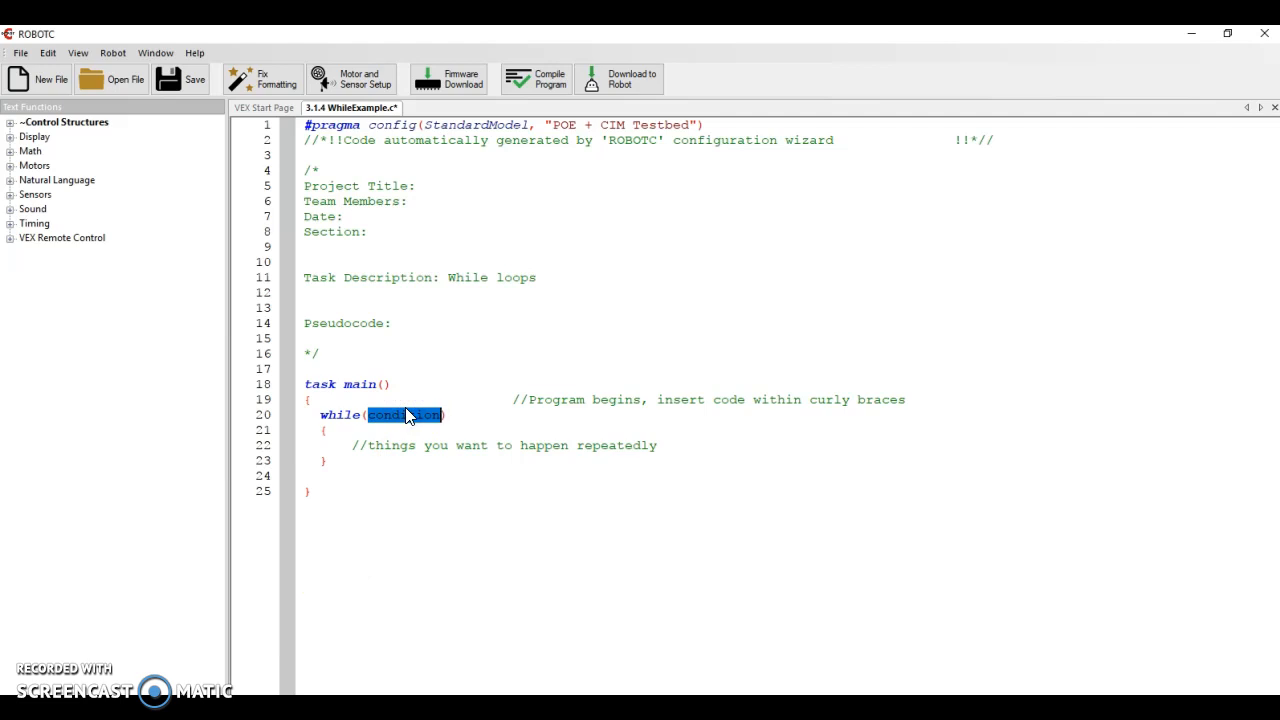
text(Sens)
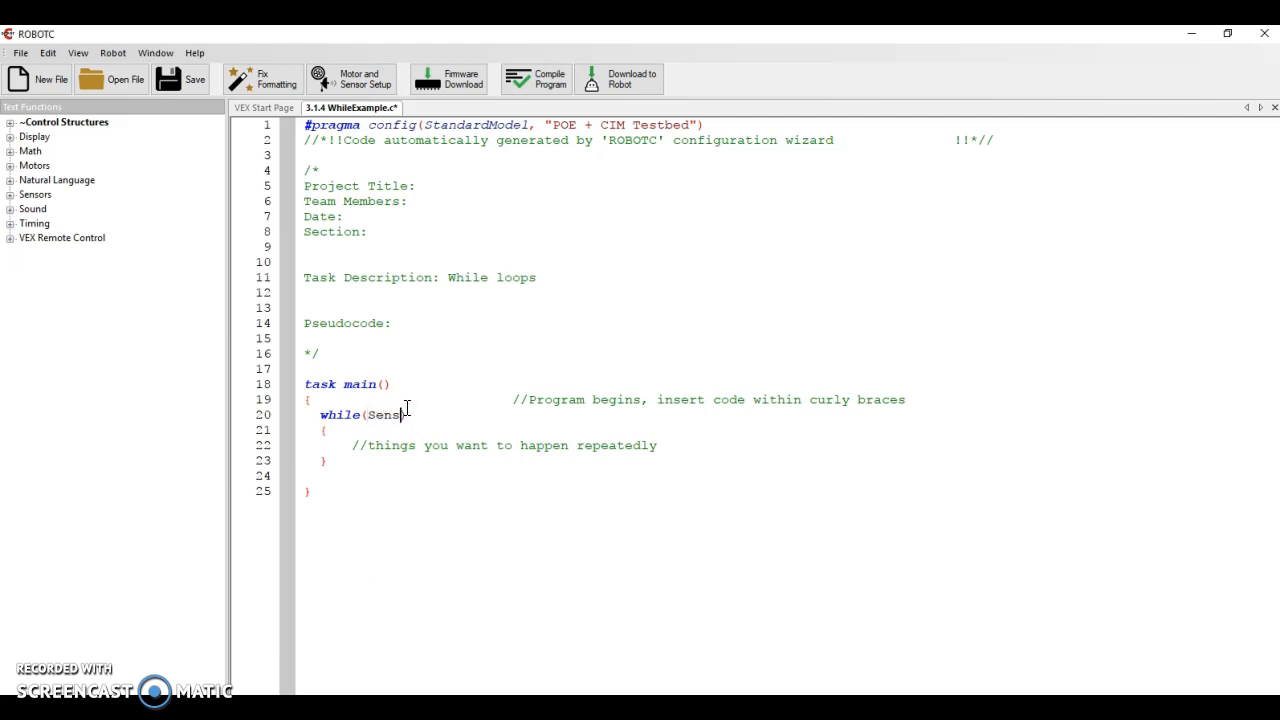
text(orValue))
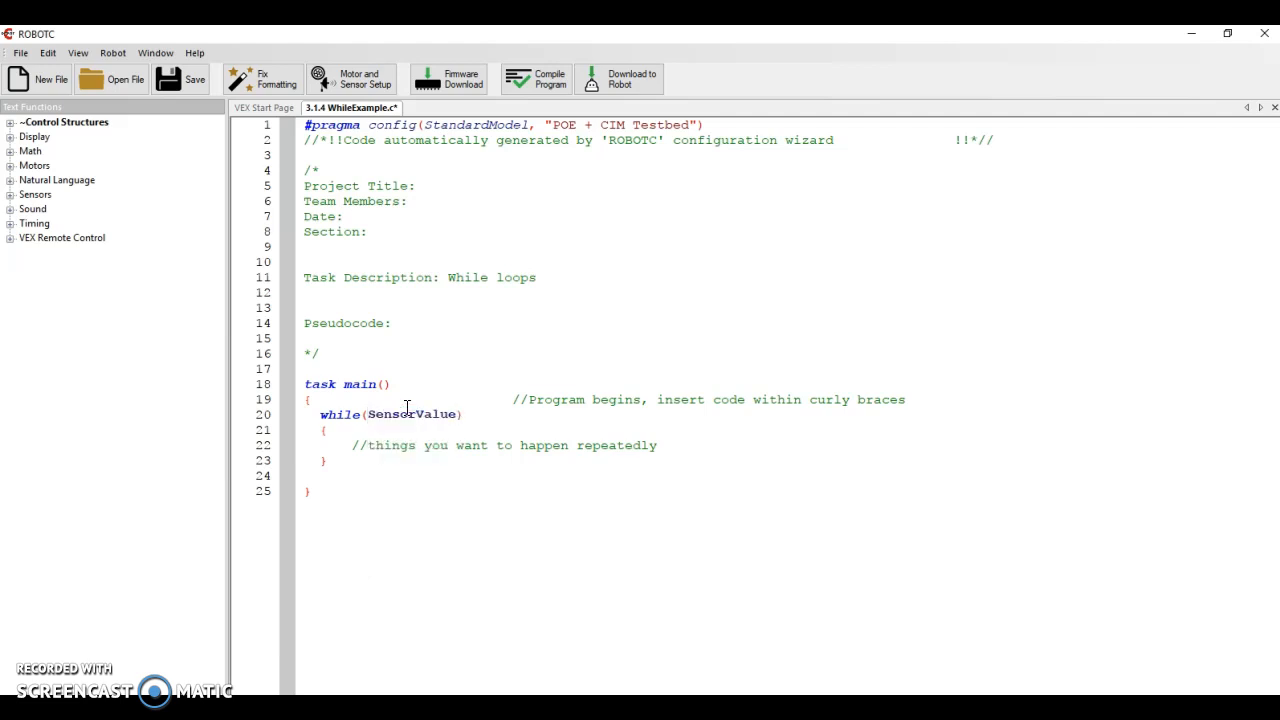
text(())
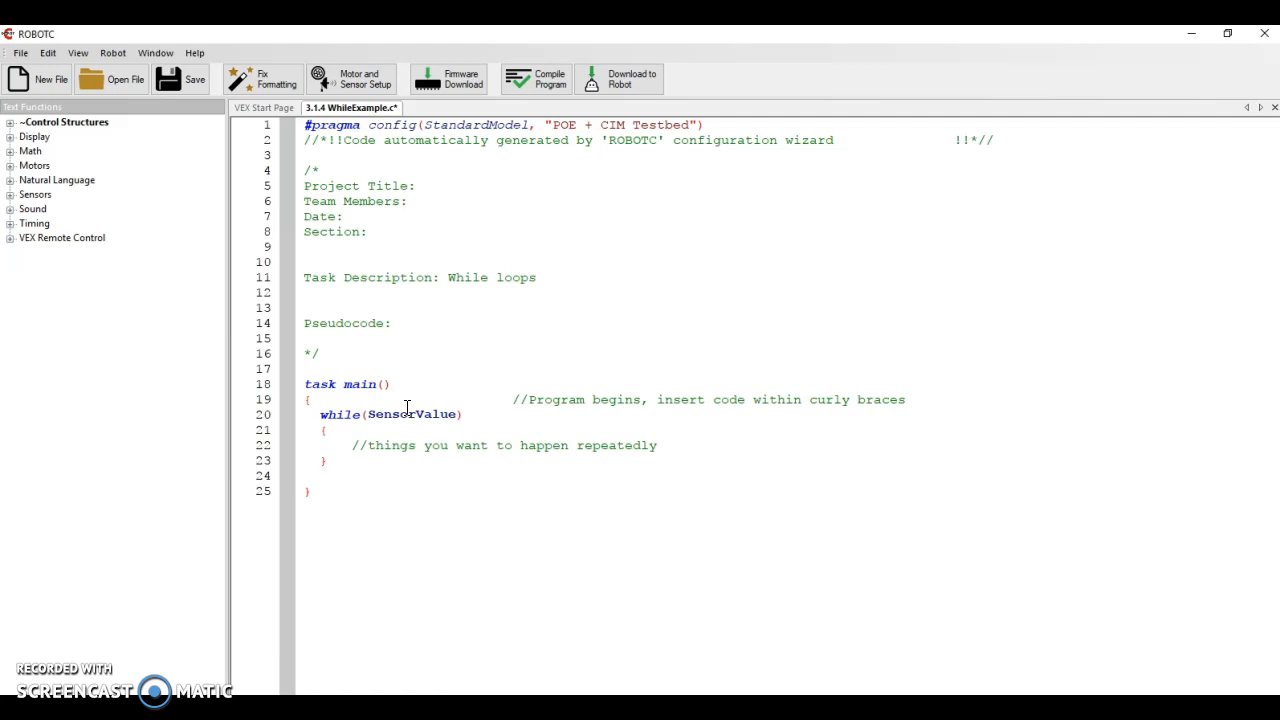
text([bumpSwitch)
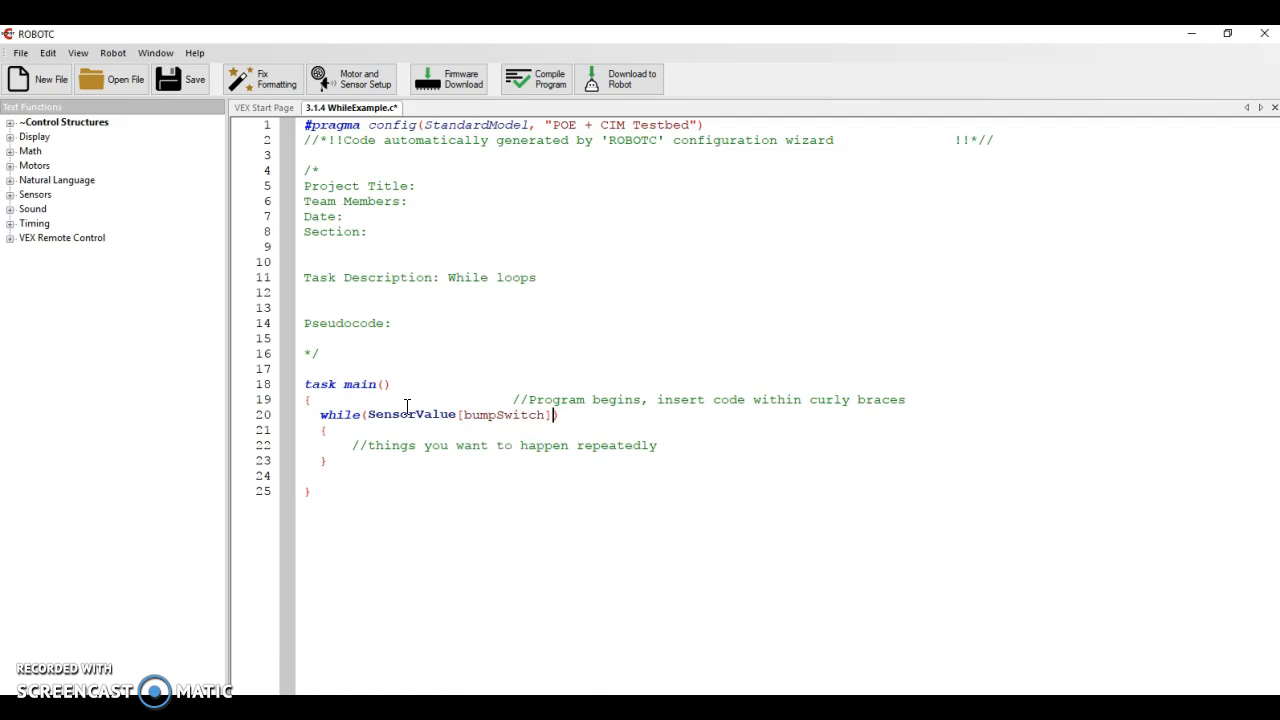
text(==0)
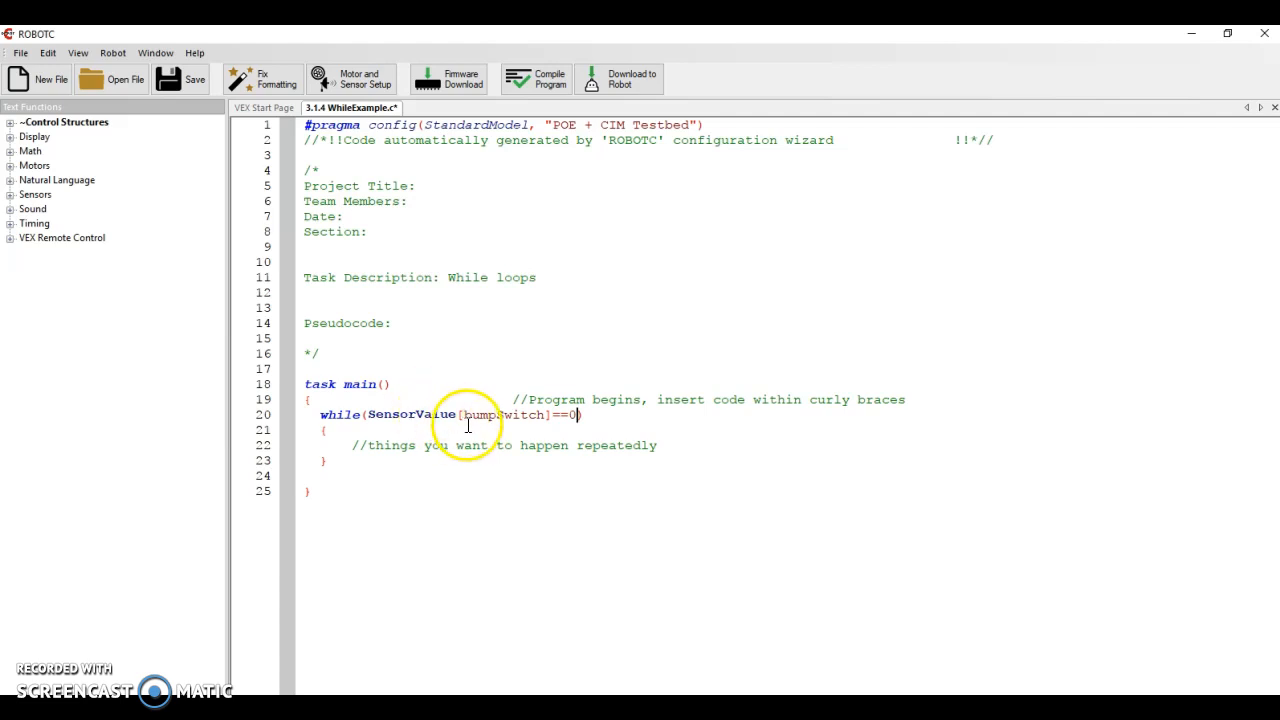
double_click(500, 414)
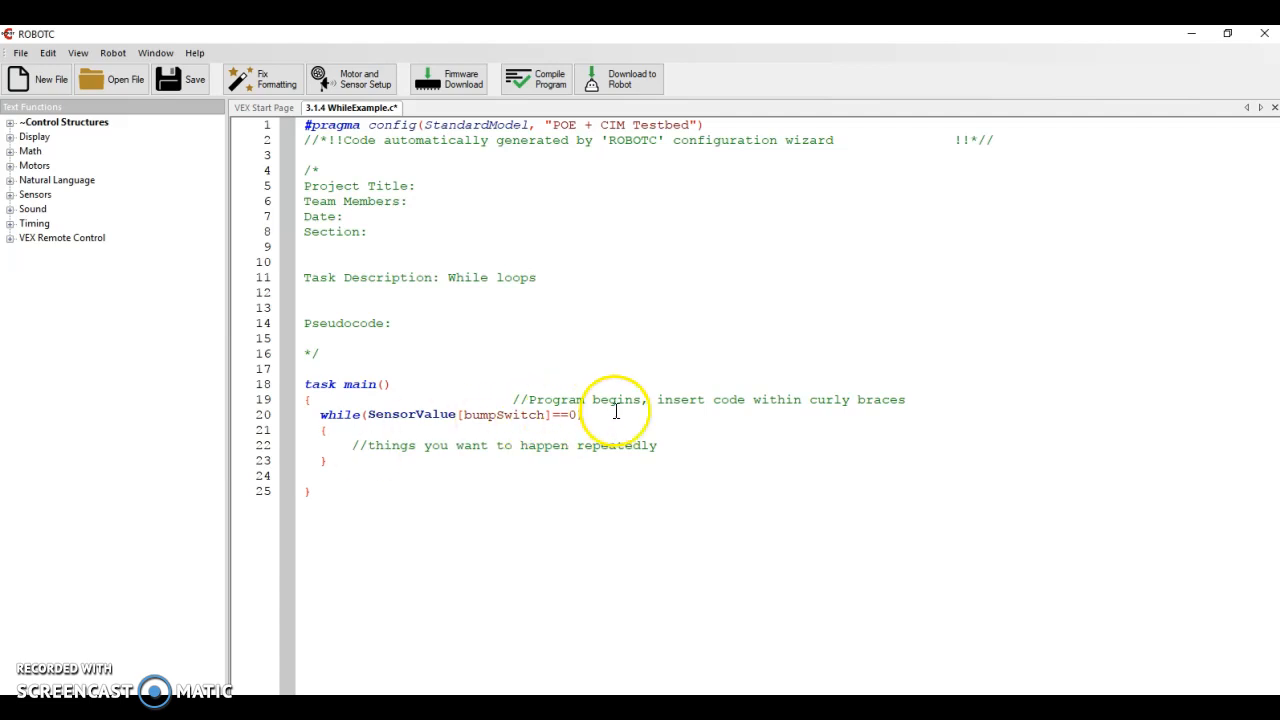
mouse_move(624, 414)
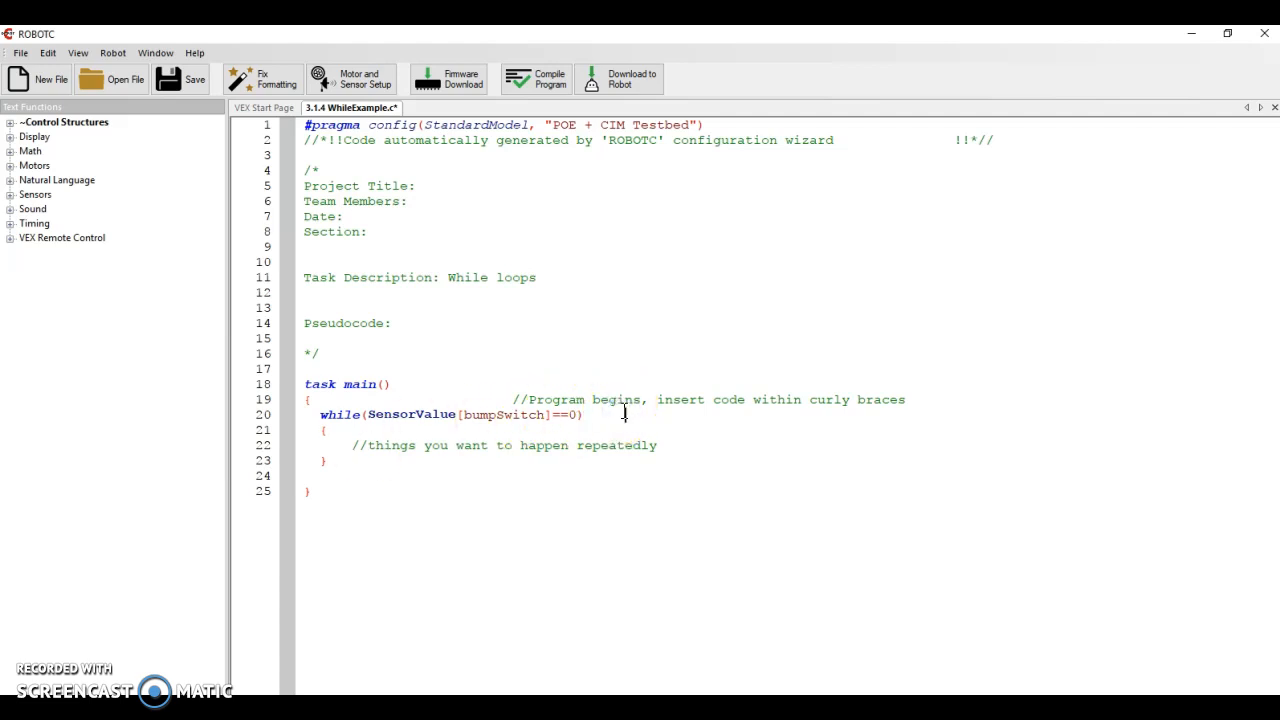
Comment the while line '//while the emergency shutoff is NOT being pressed' and add a body line
text(//)
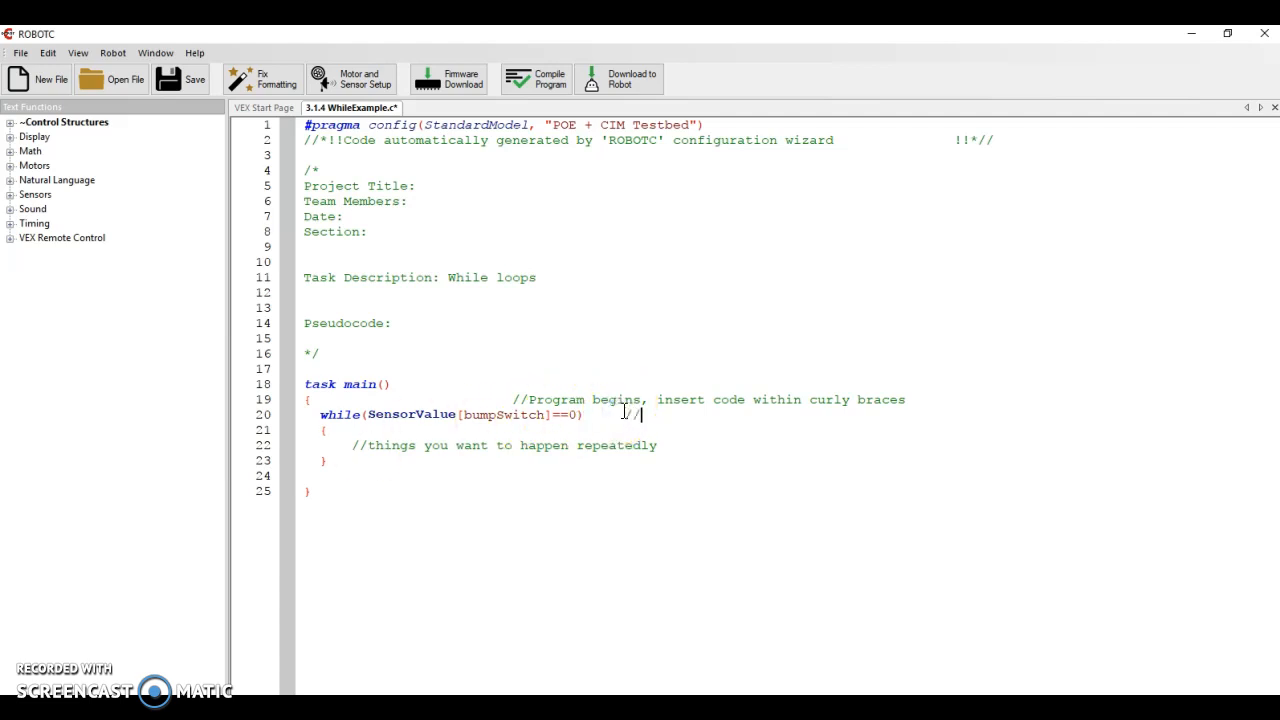
text(while the e)
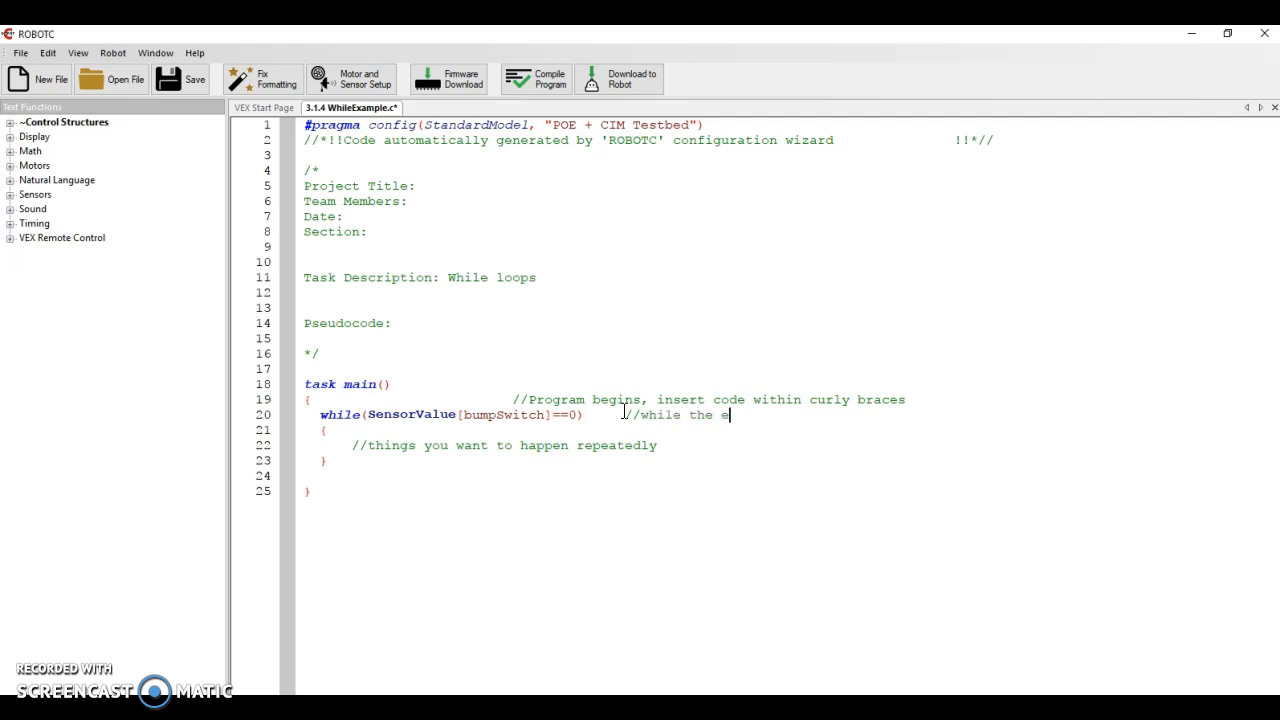
text(emerg)
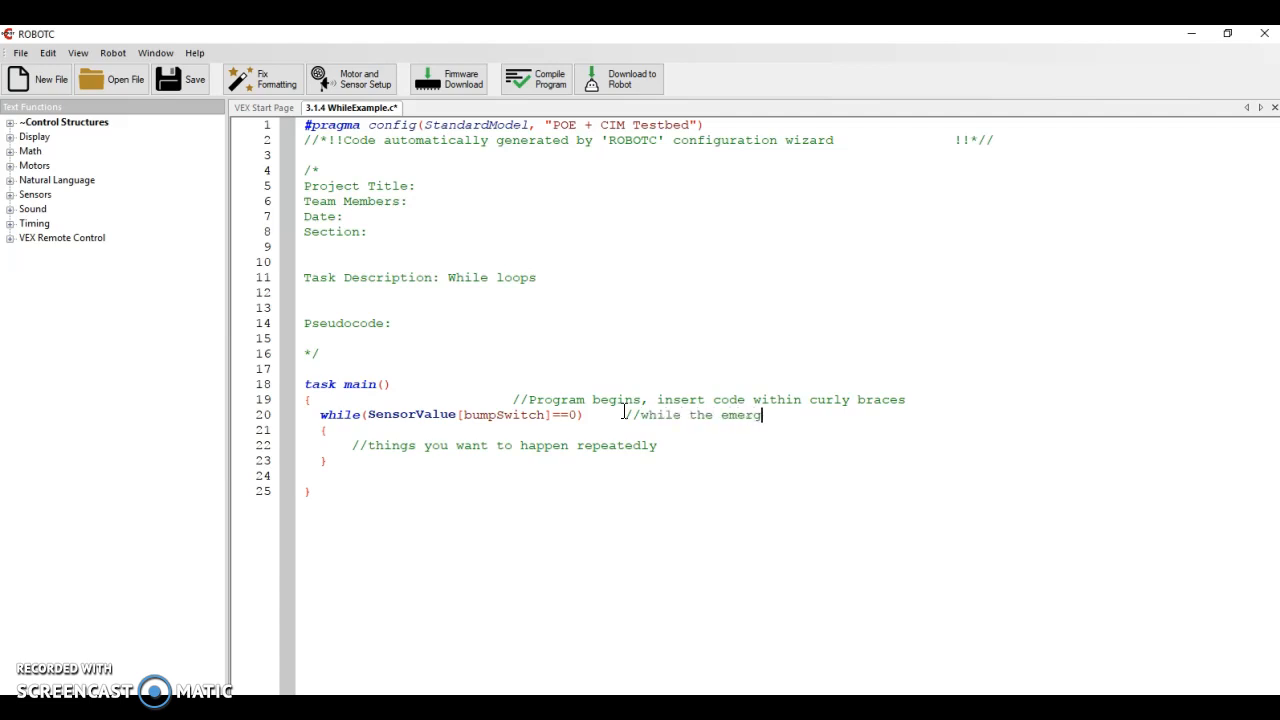
text(ency)
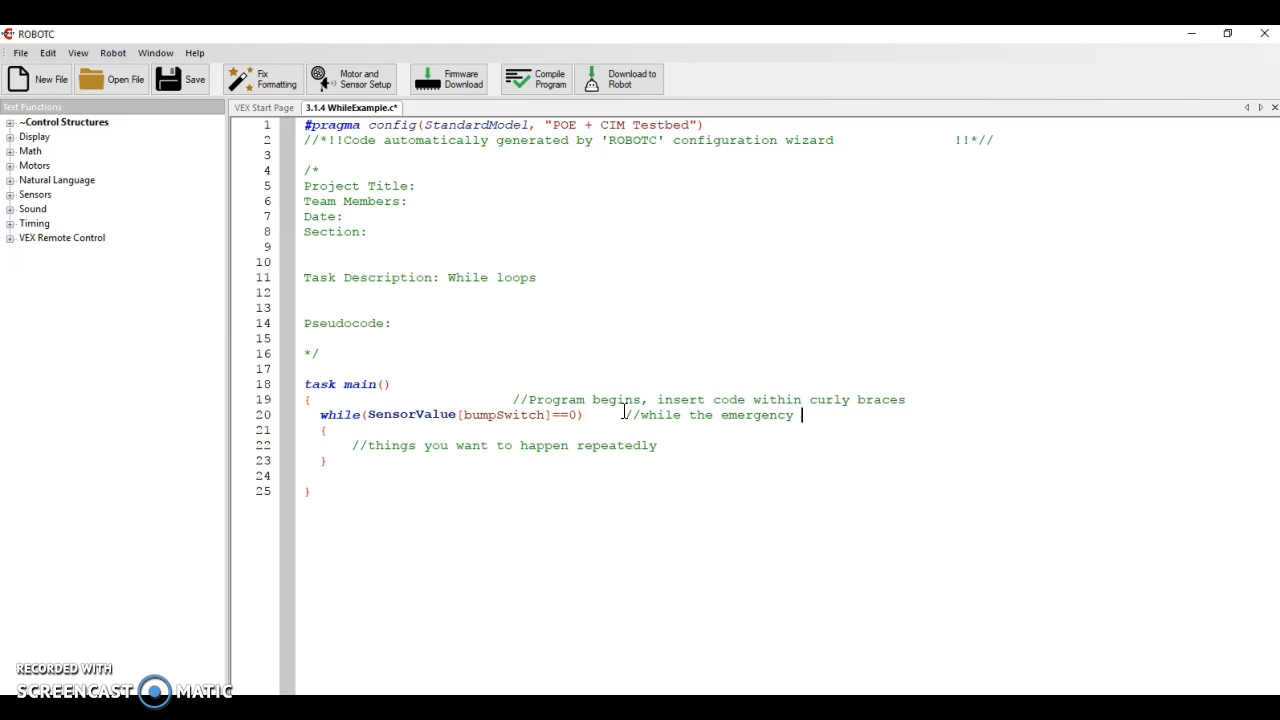
text(shutoff is NOT bei)
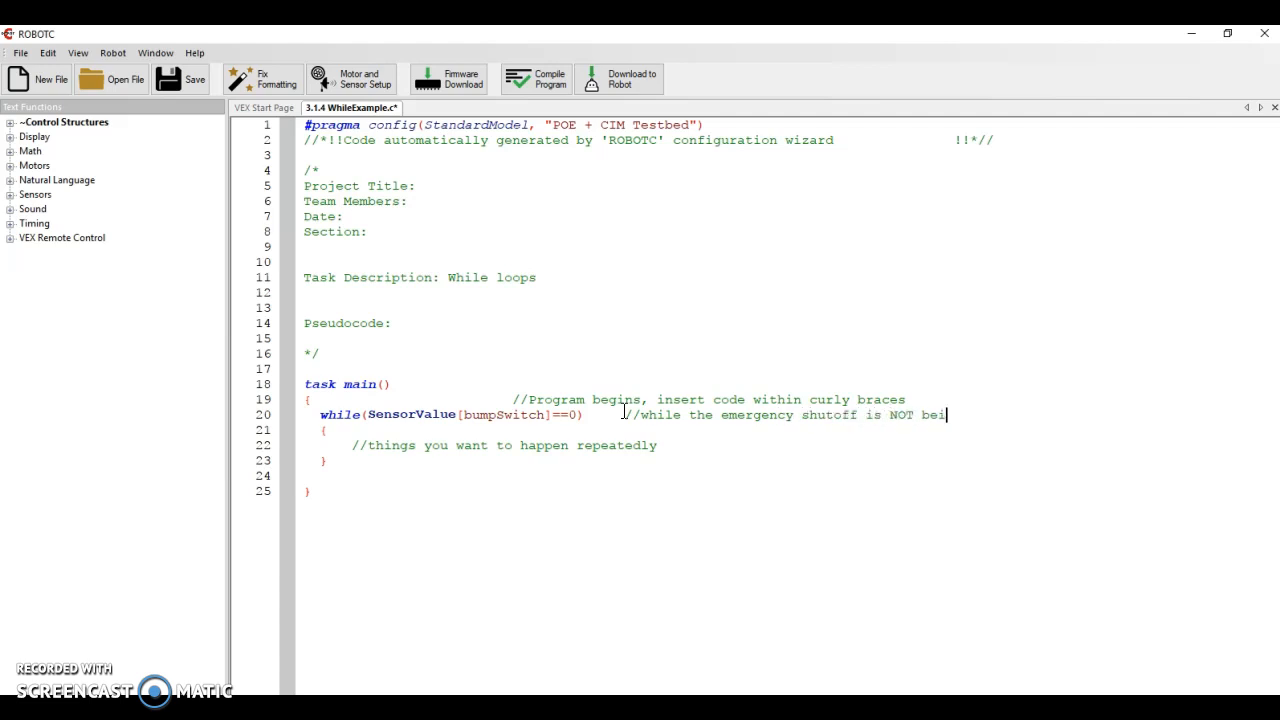
text(ing pressed)
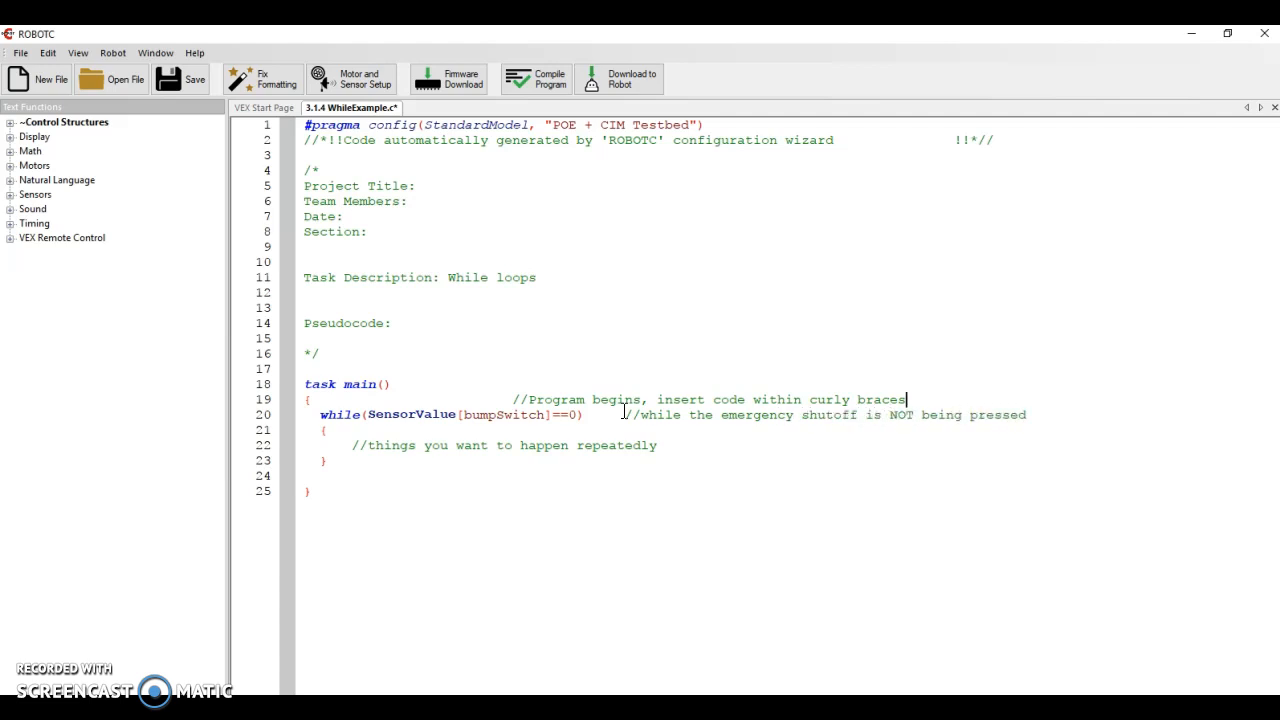
key(Enter)
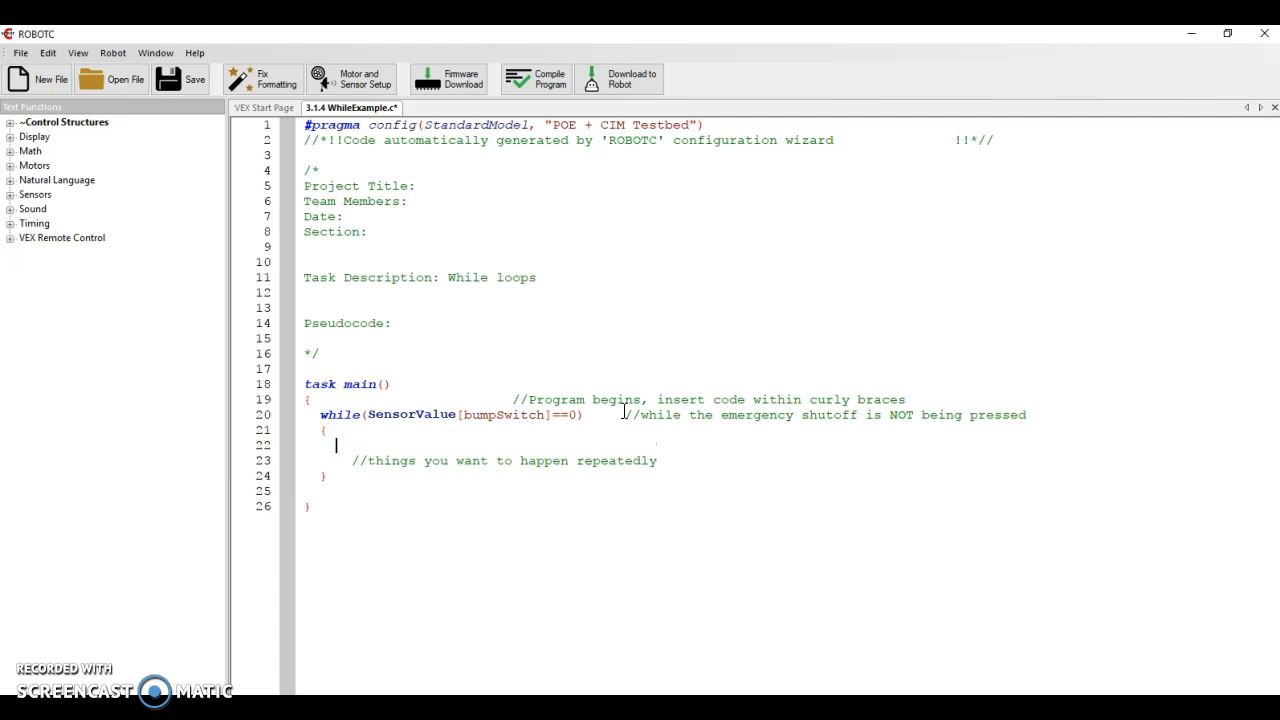
Write the loop body: turnLEDOn(green); wait(1); turnLEDOff(green); wait(1);
text(turnLEDOn)
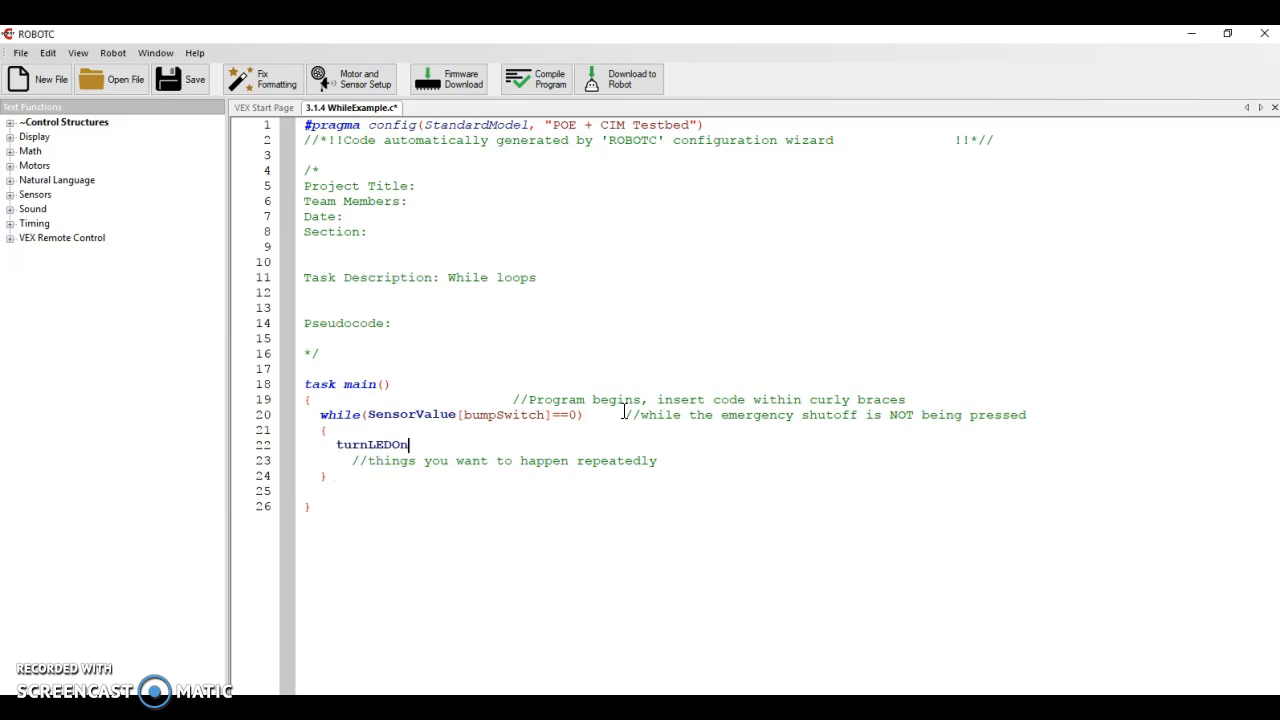
text((green);)
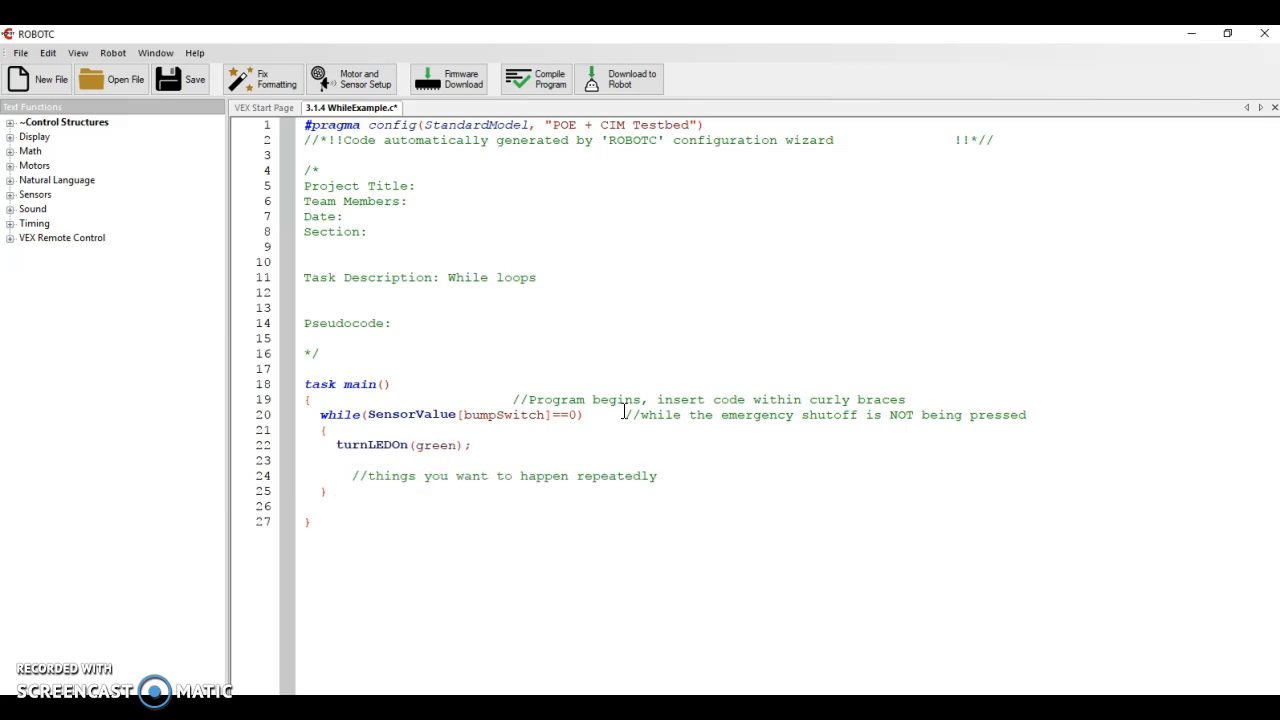
text(wait(1);)
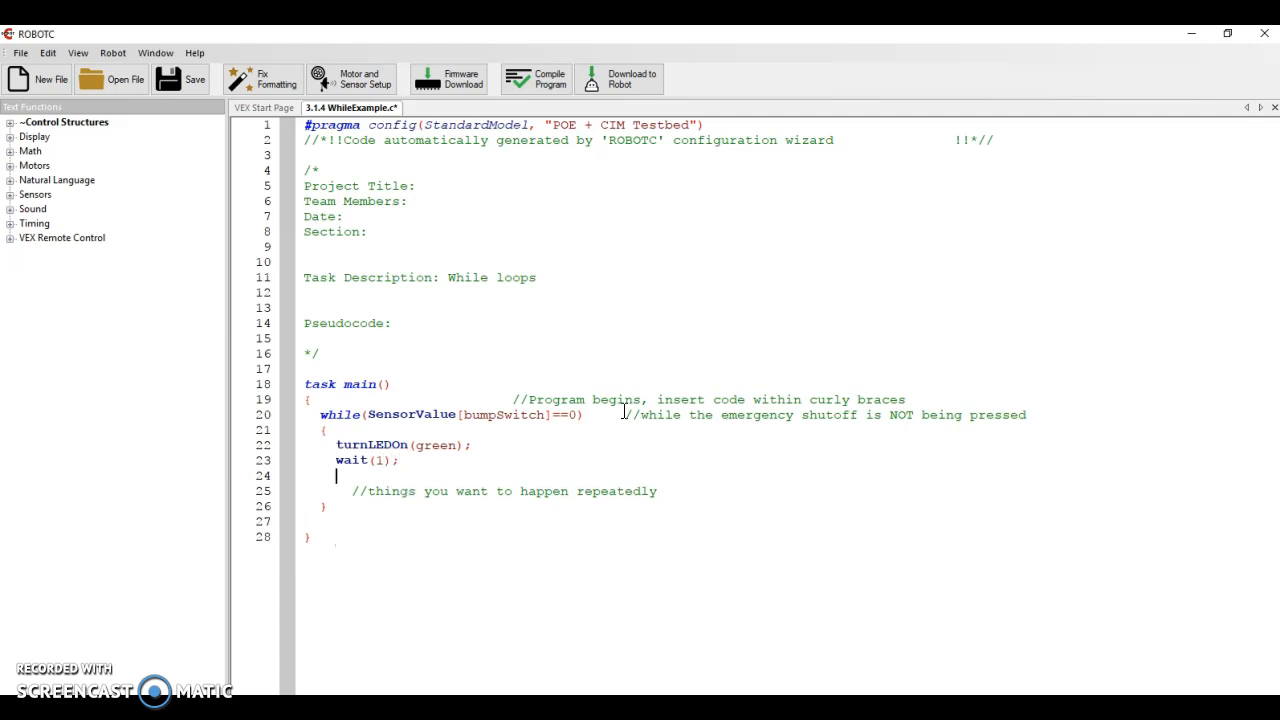
text(turnLEDOff)
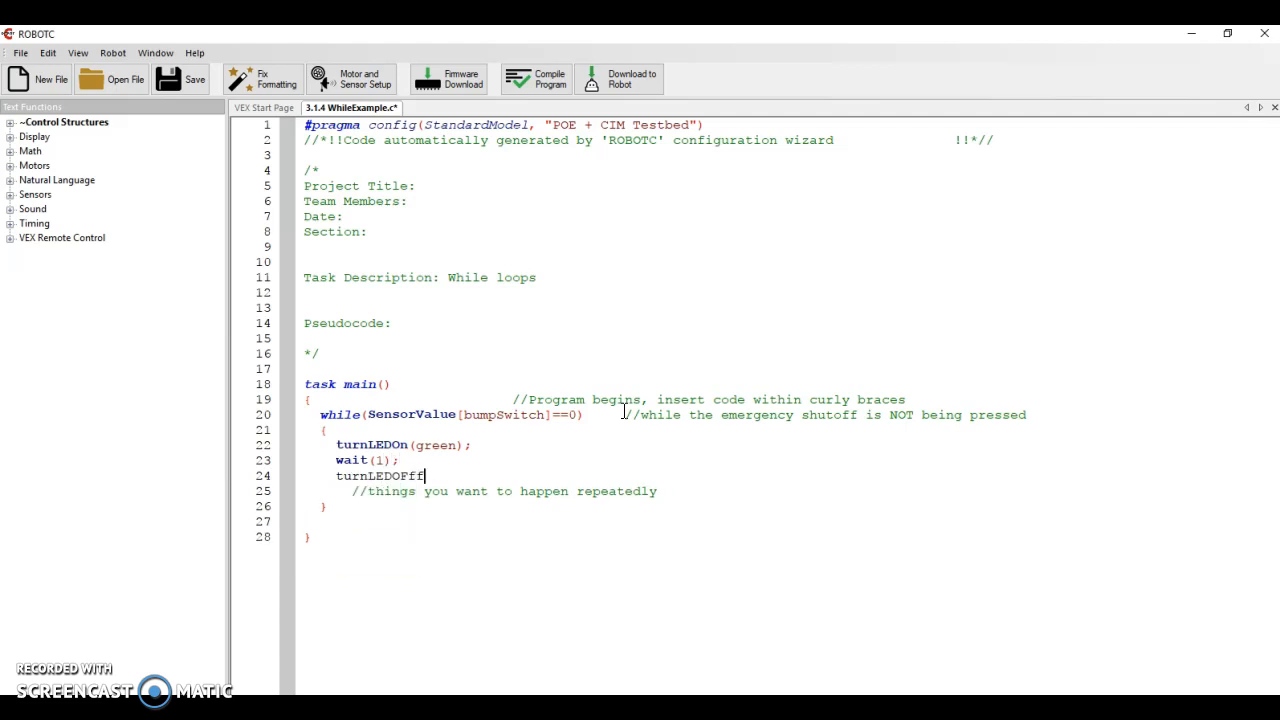
text((green);)
text(wait()
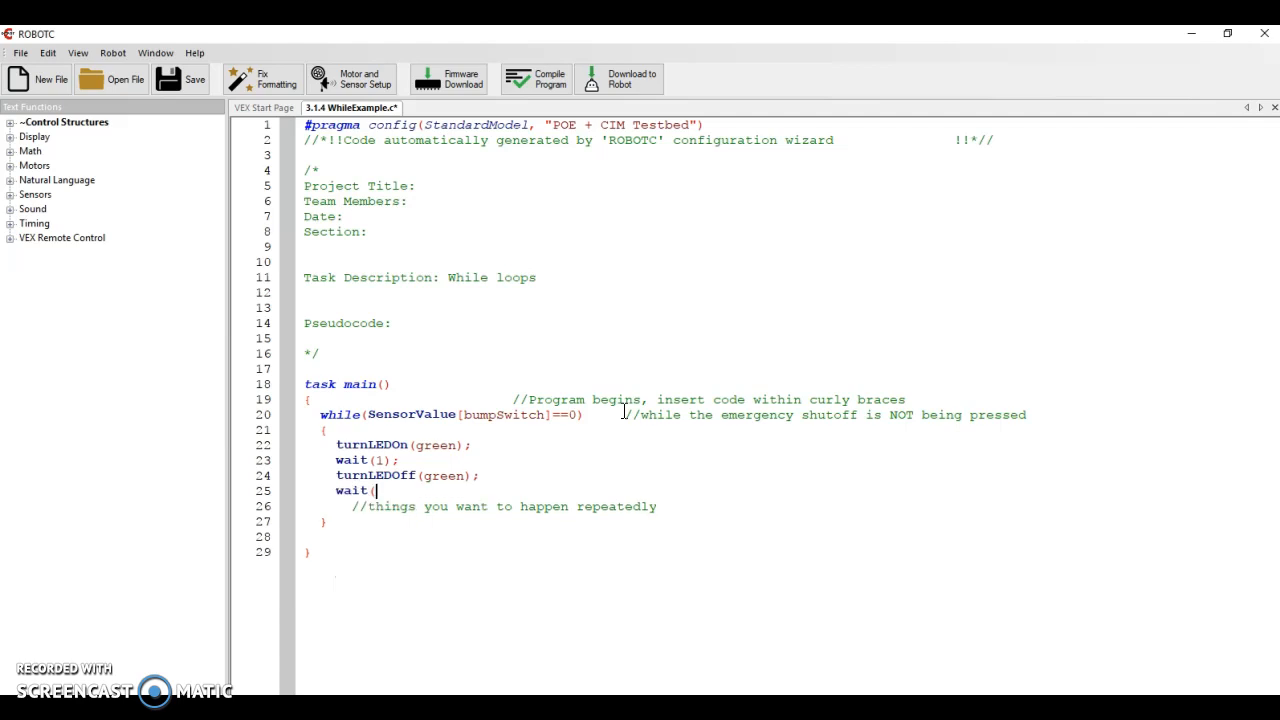
text(1);)
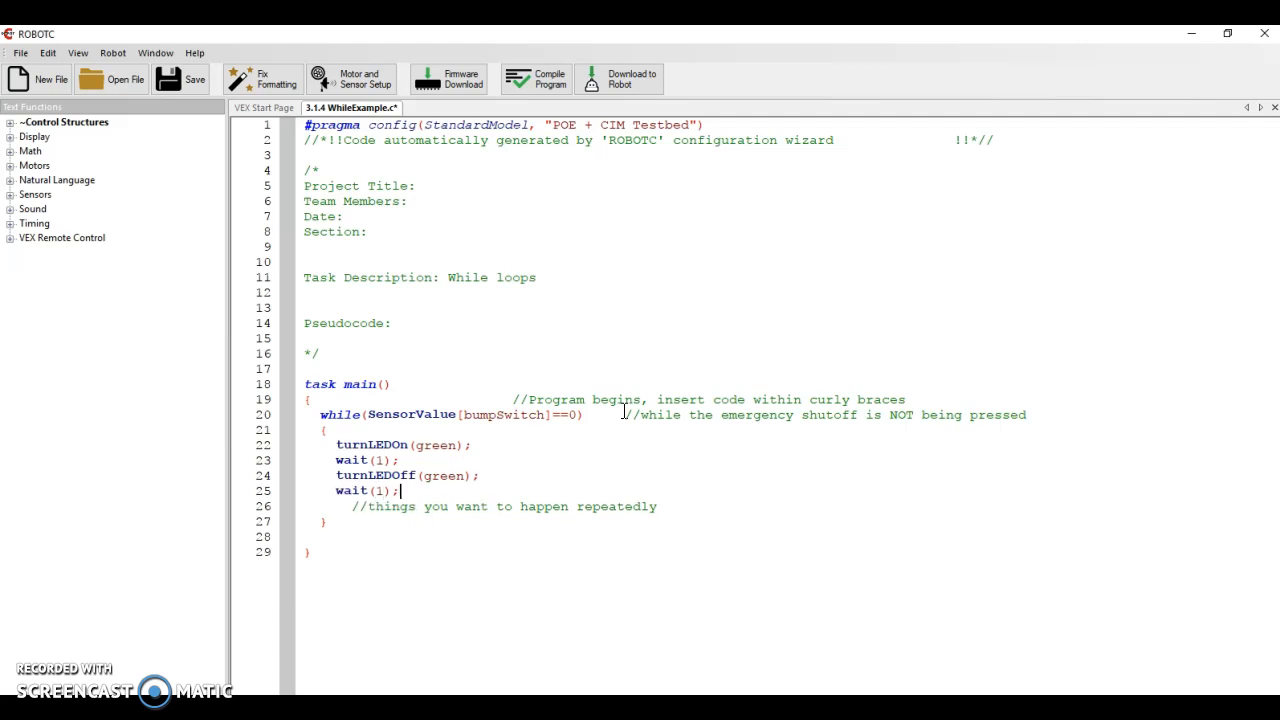
click(672, 508)
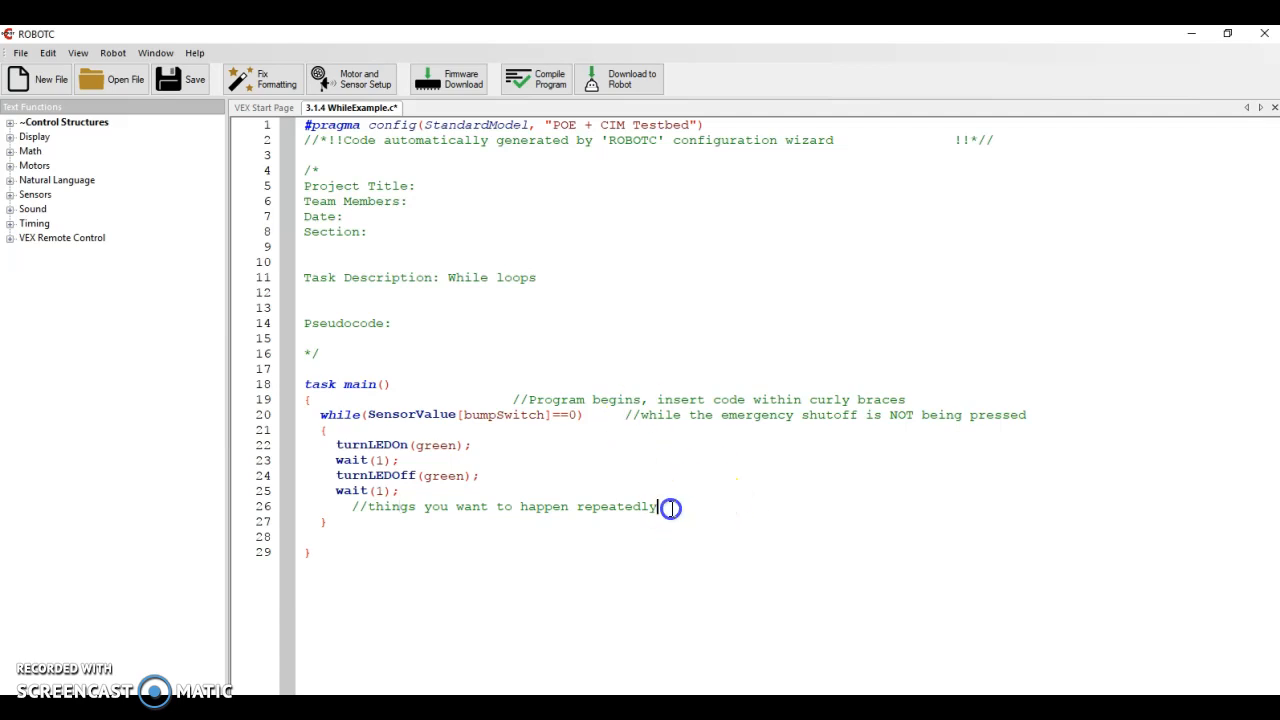
Delete the placeholder comment and label the loop body '//LED blinks', aligning comments
key(Delete)
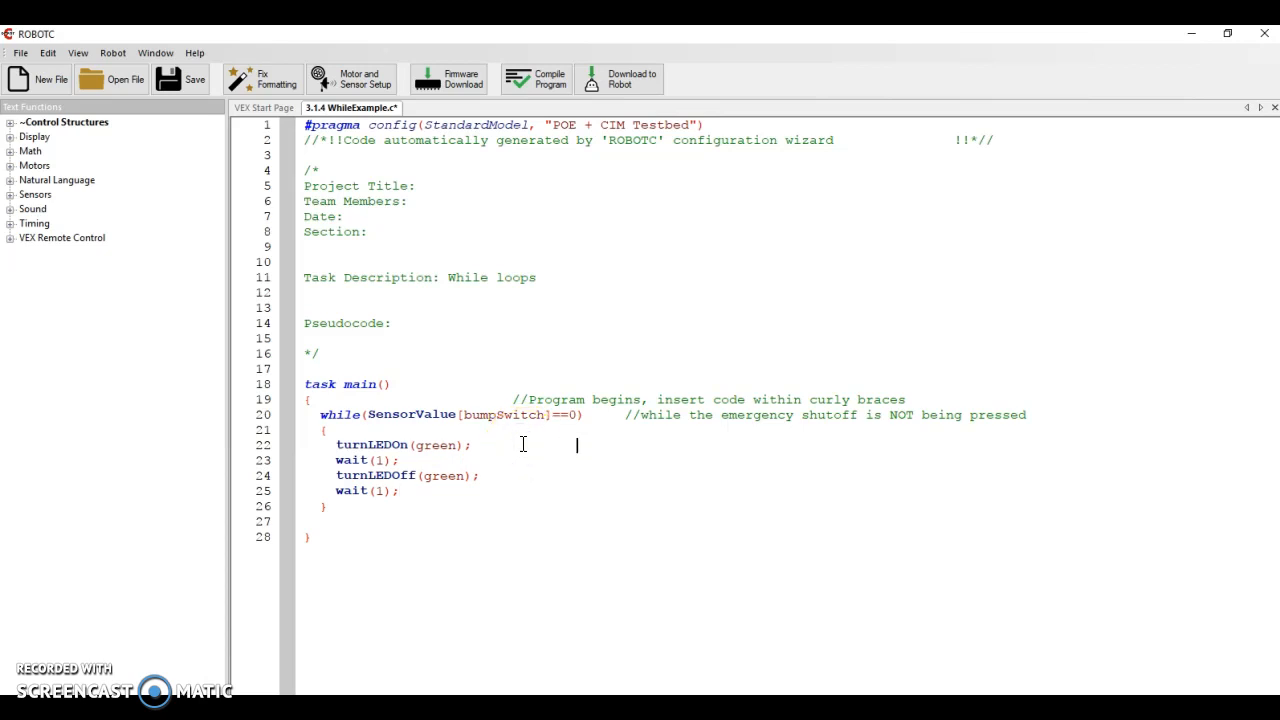
text(//LED blinks)
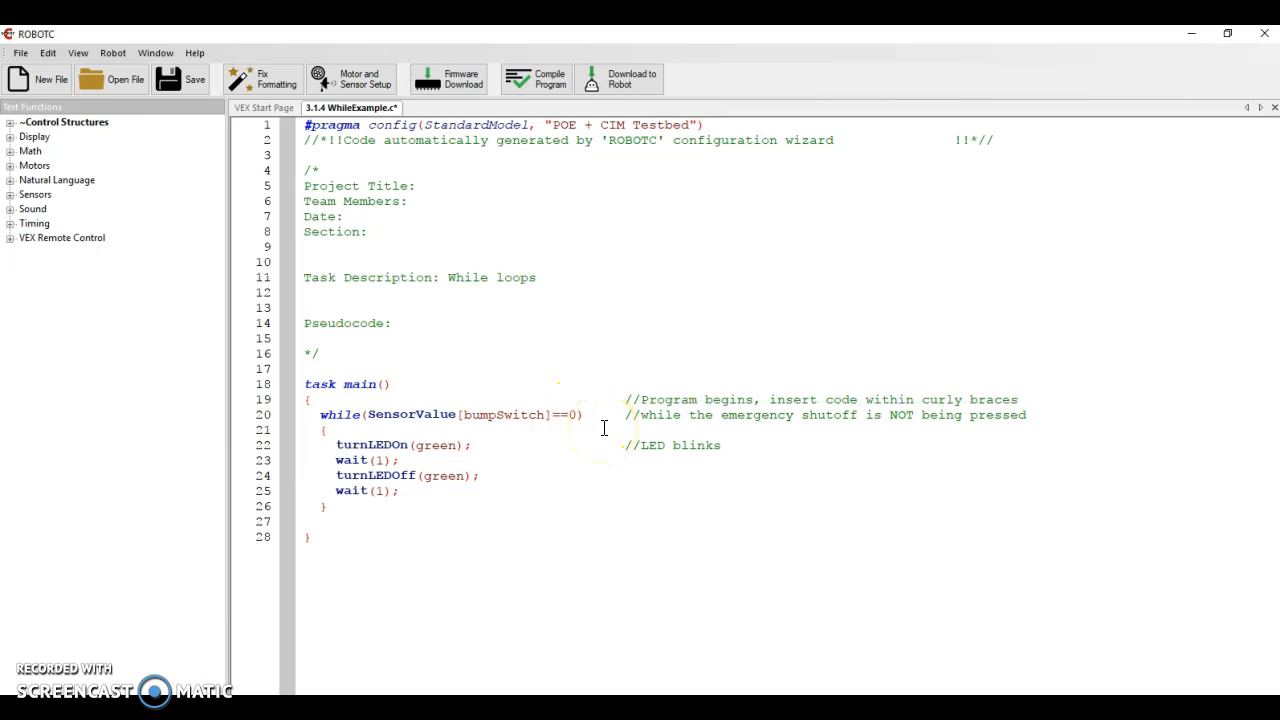
mouse_move(414, 400)
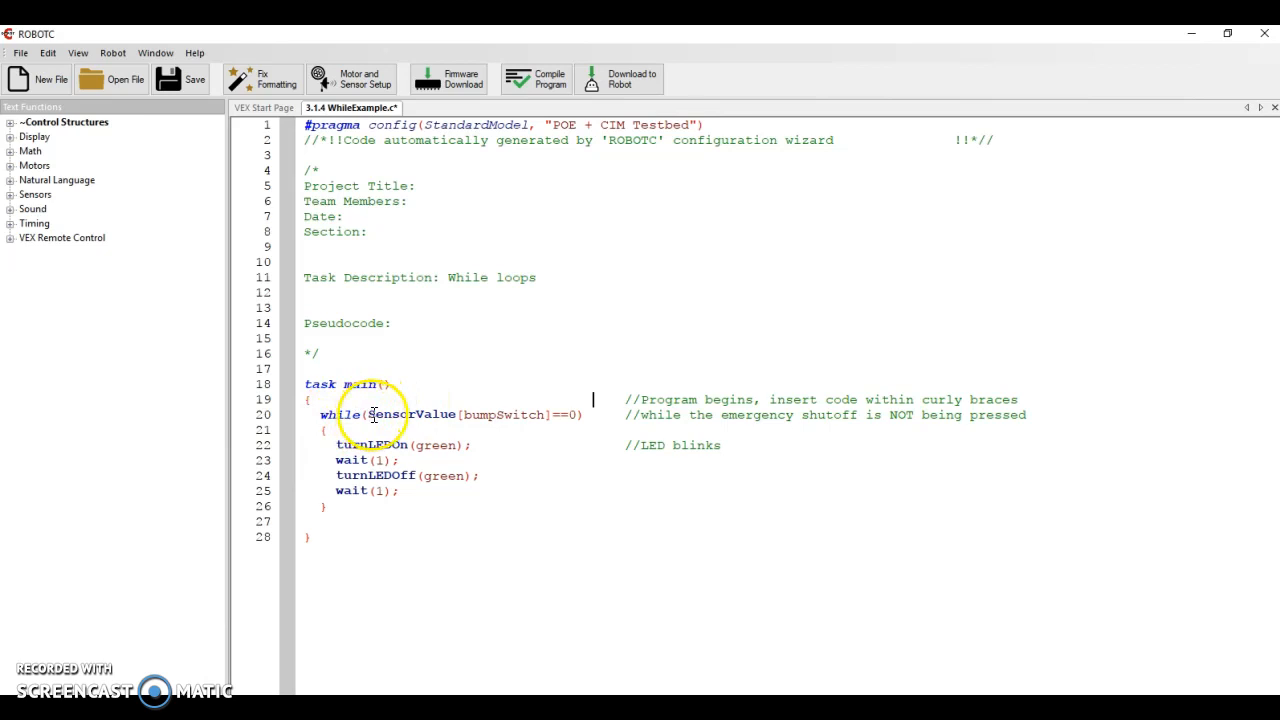
mouse_move(442, 414)
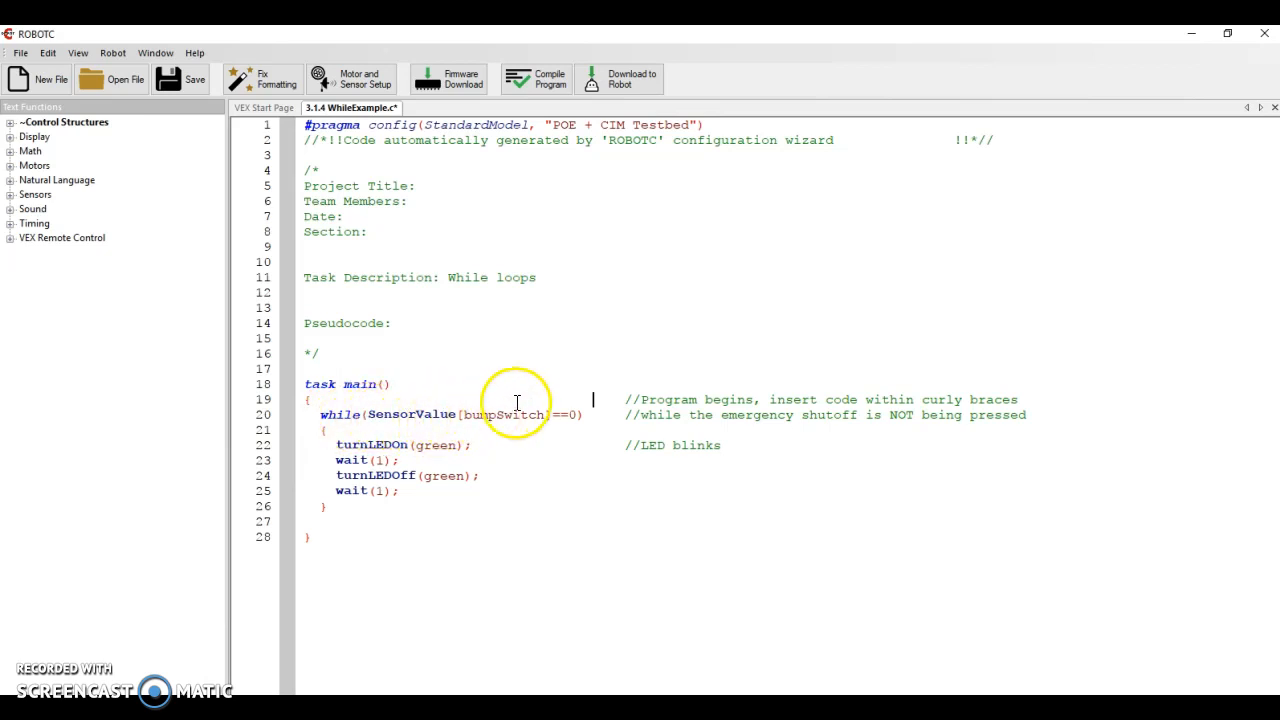
mouse_move(564, 414)
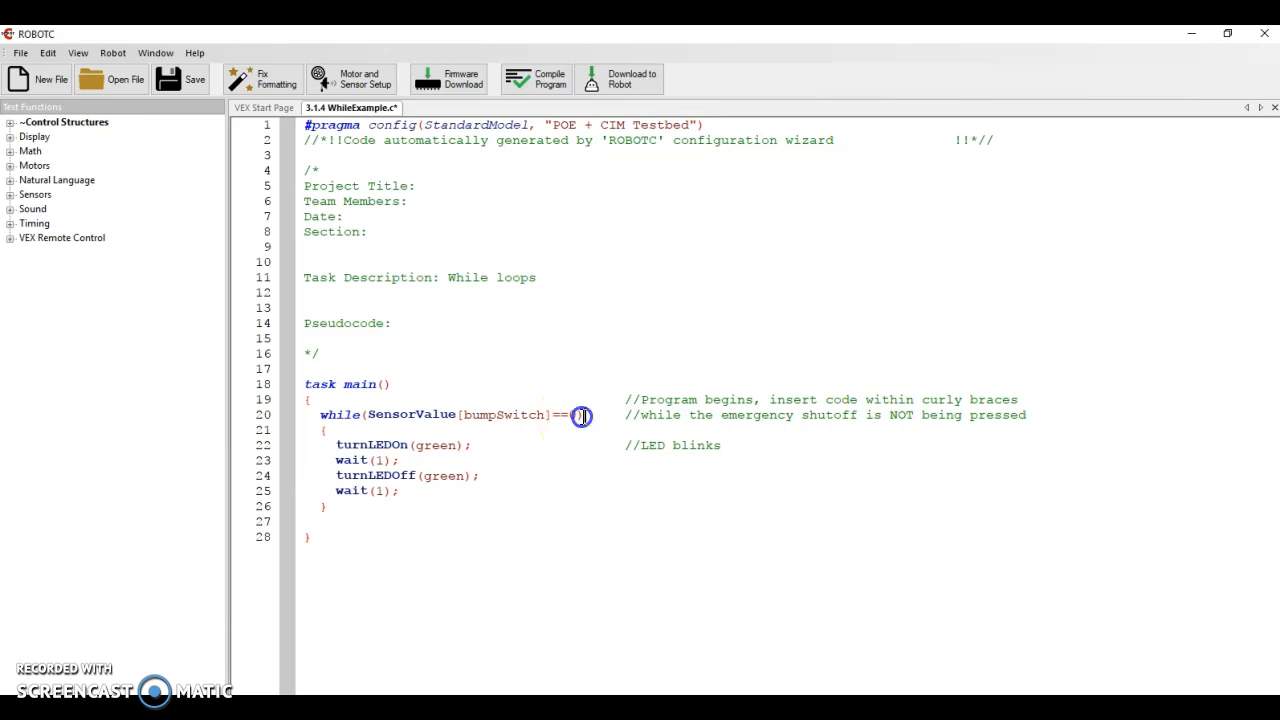
text(0))
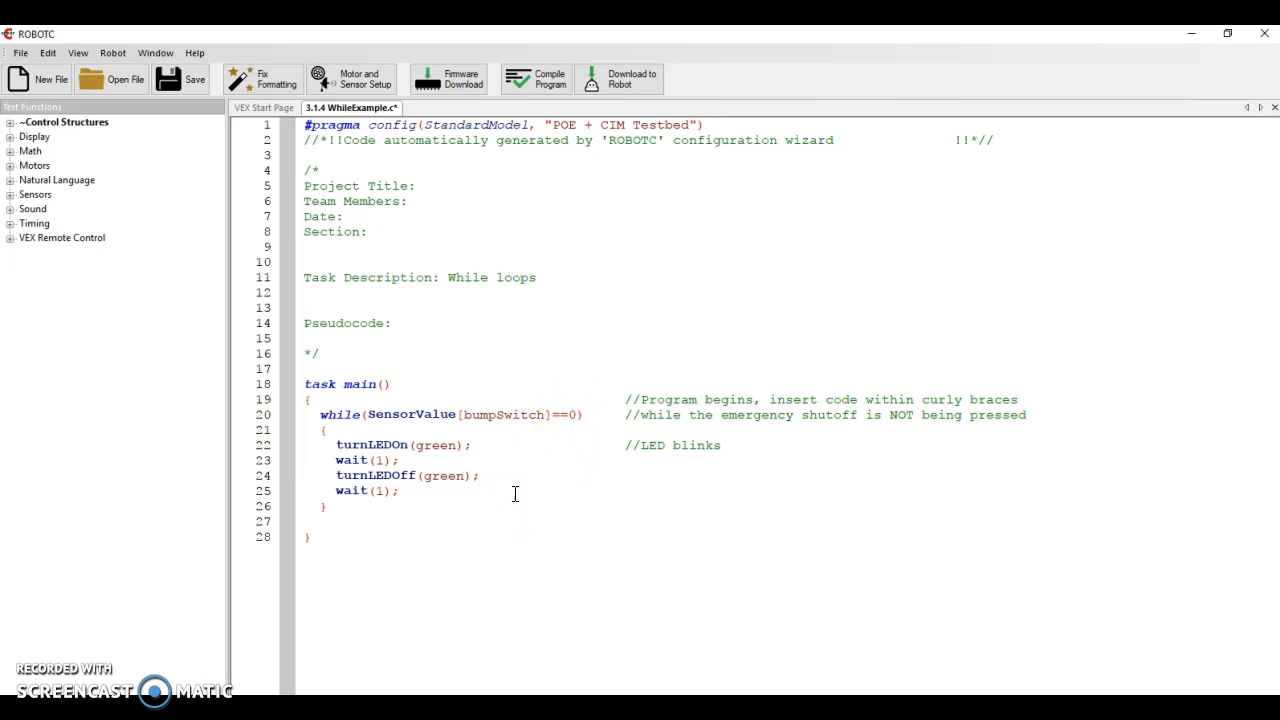
click(584, 414)
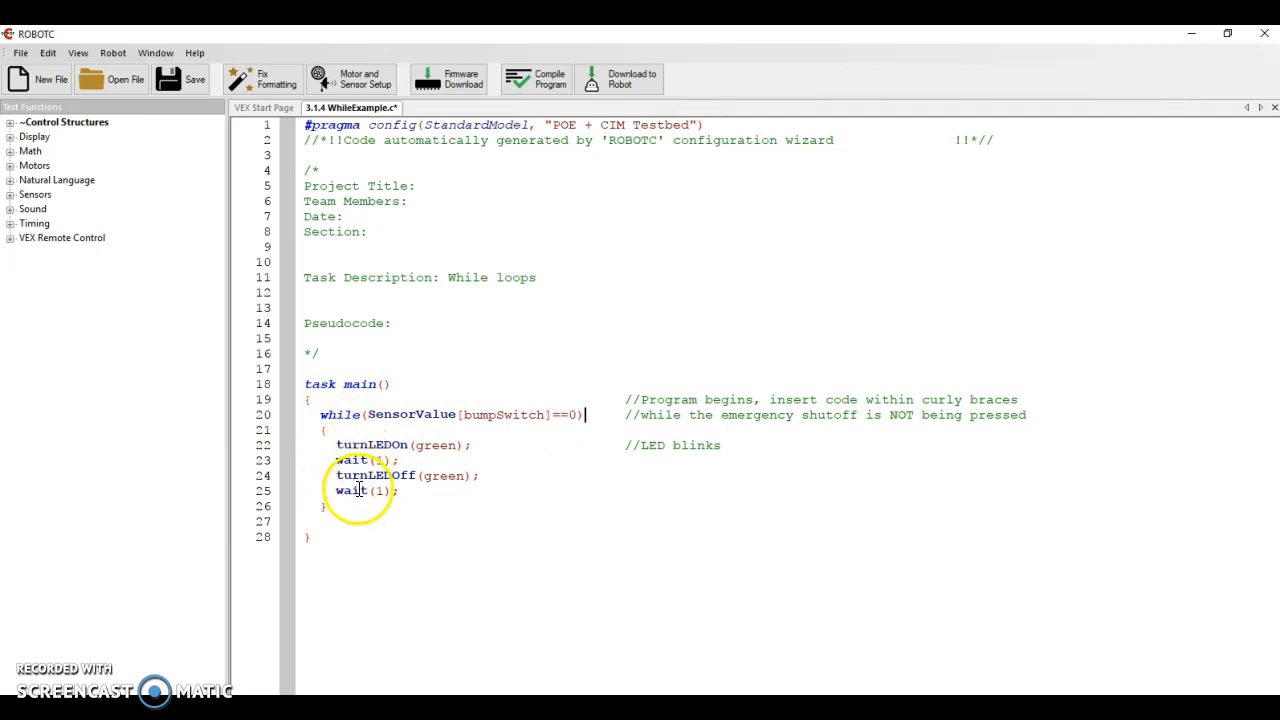
mouse_move(424, 414)
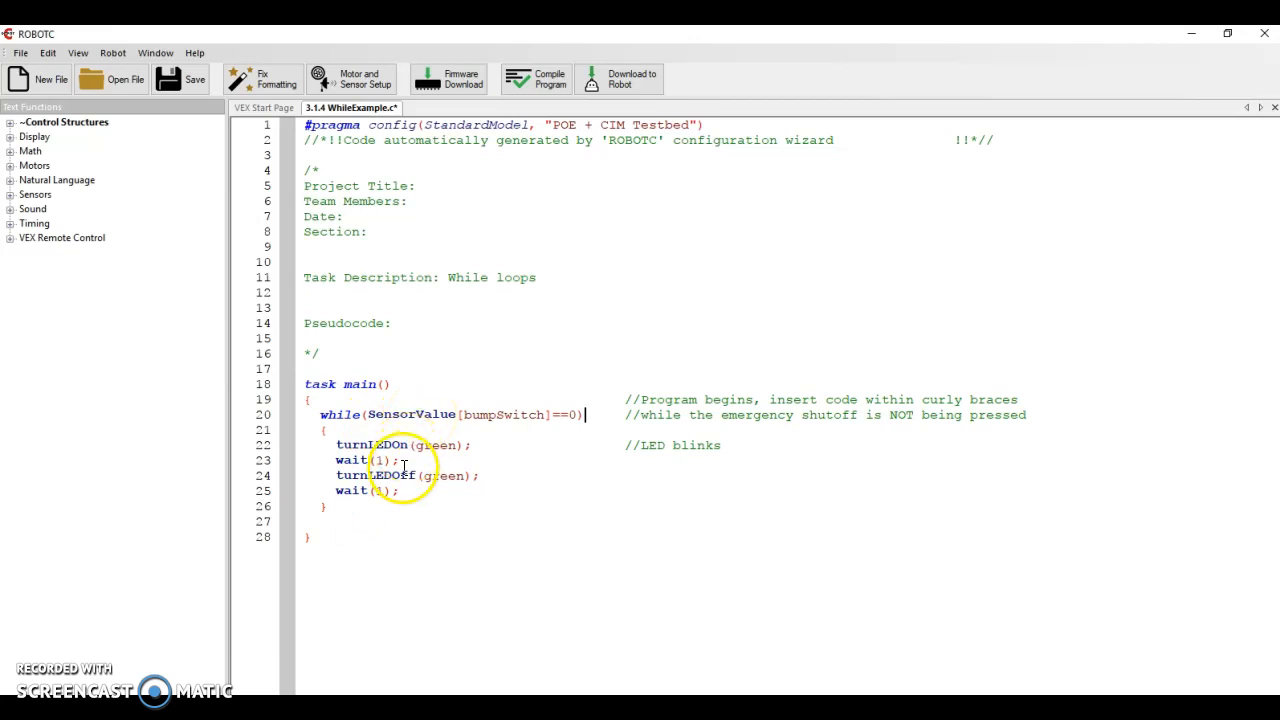
mouse_move(350, 414)
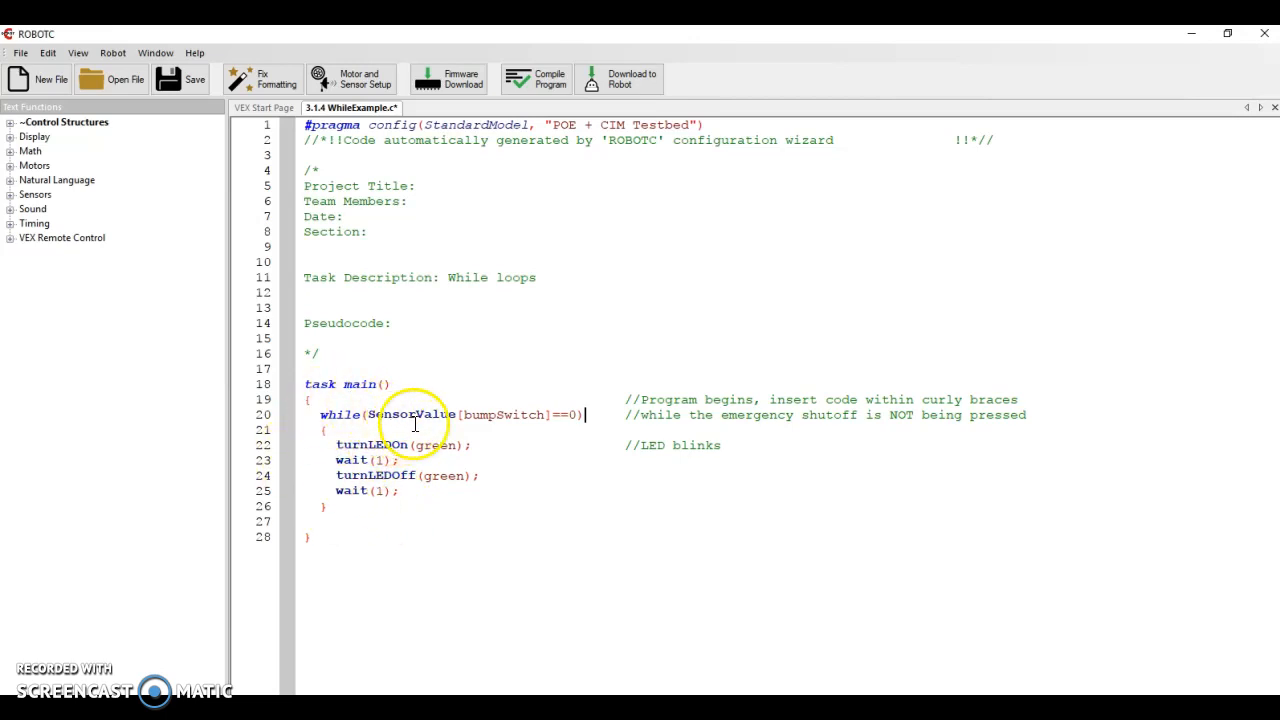
mouse_move(528, 418)
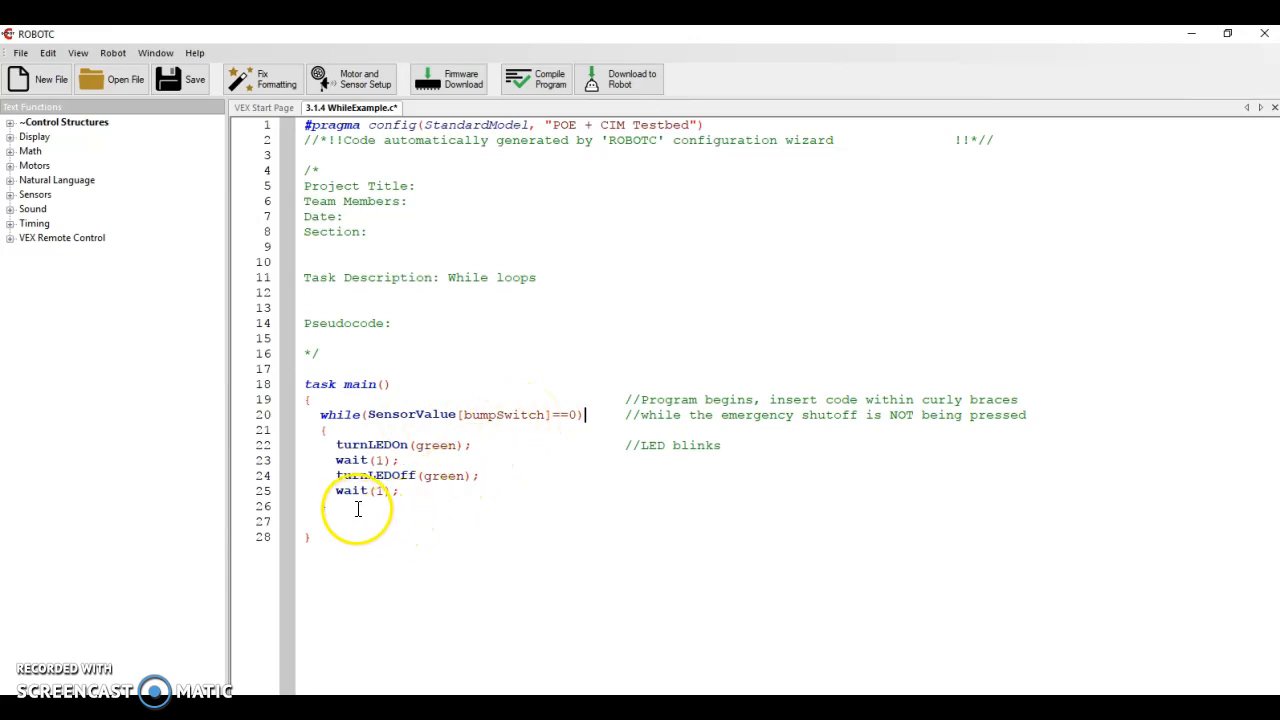
mouse_move(332, 414)
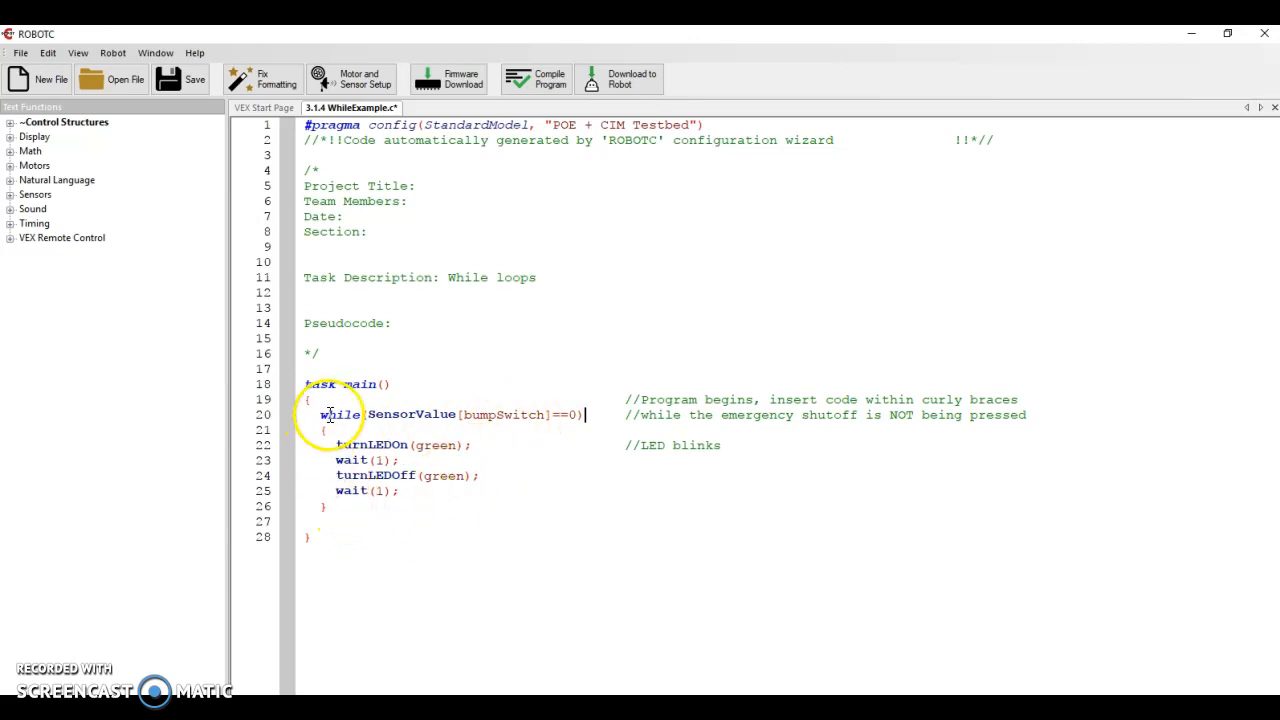
mouse_move(344, 414)
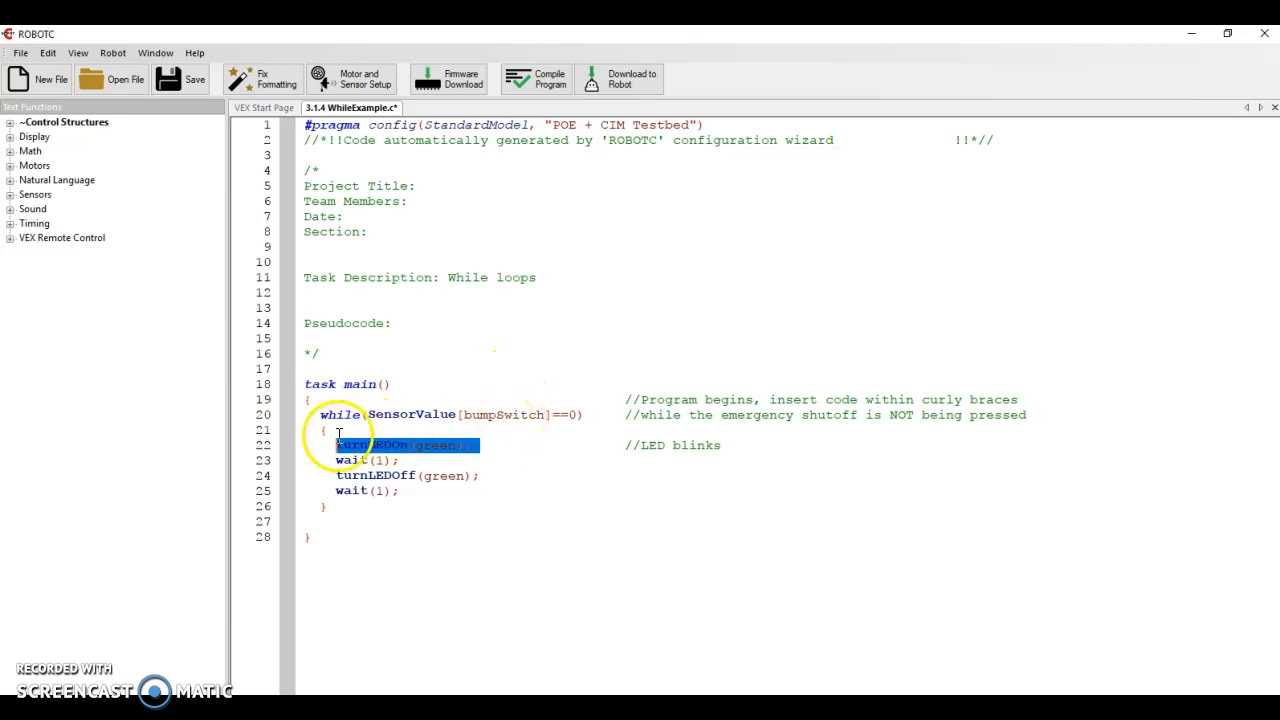
Add turnLEDOff(green); after the while loop's closing brace
click(320, 520)
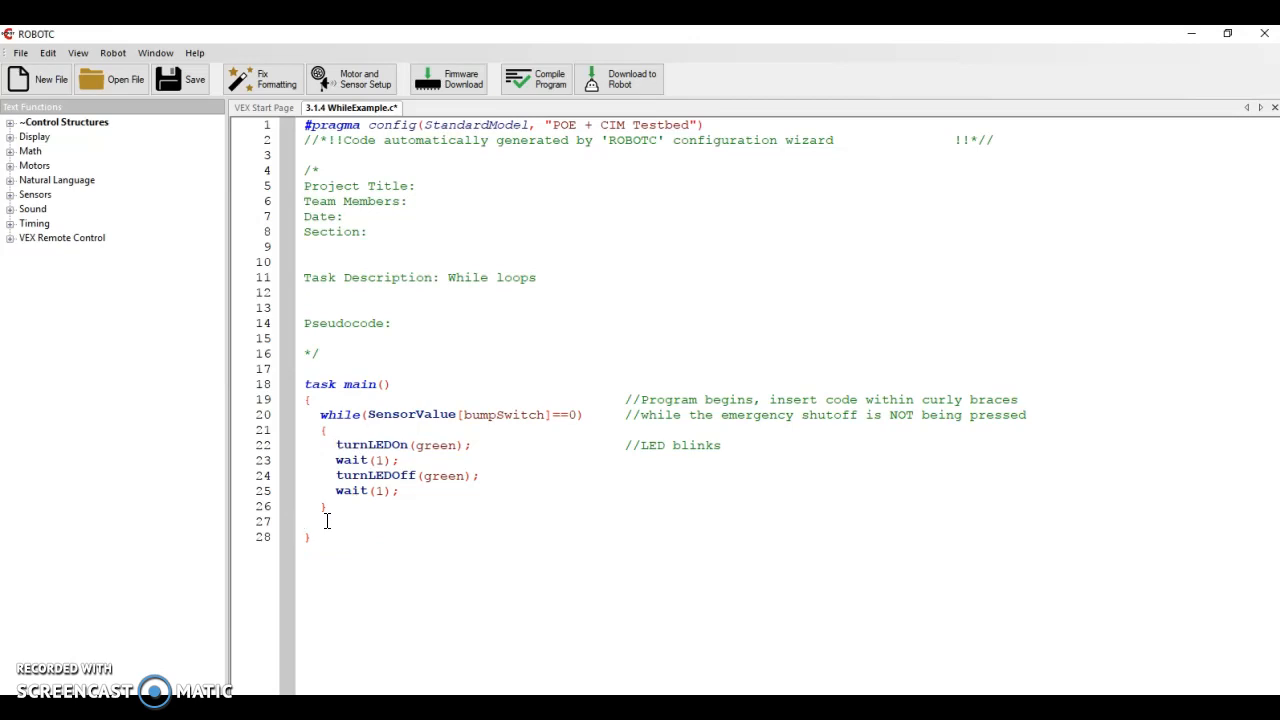
text(turnLEDOff(green)
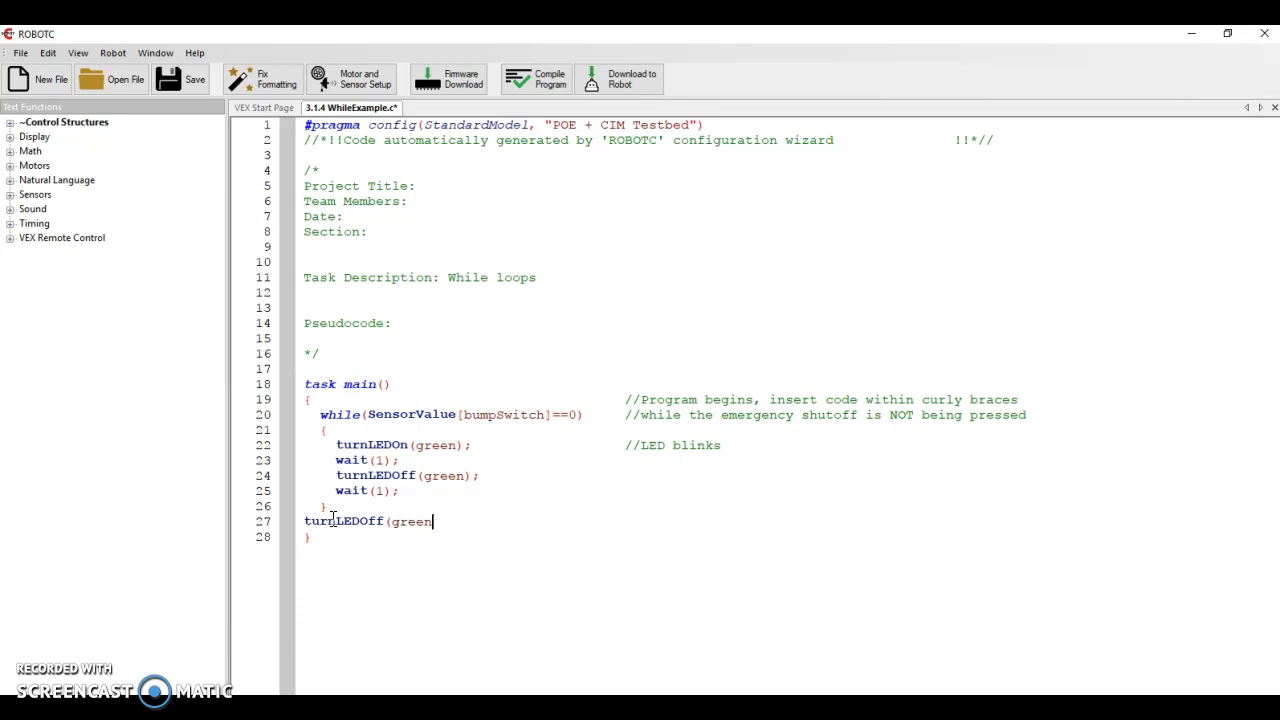
text();)
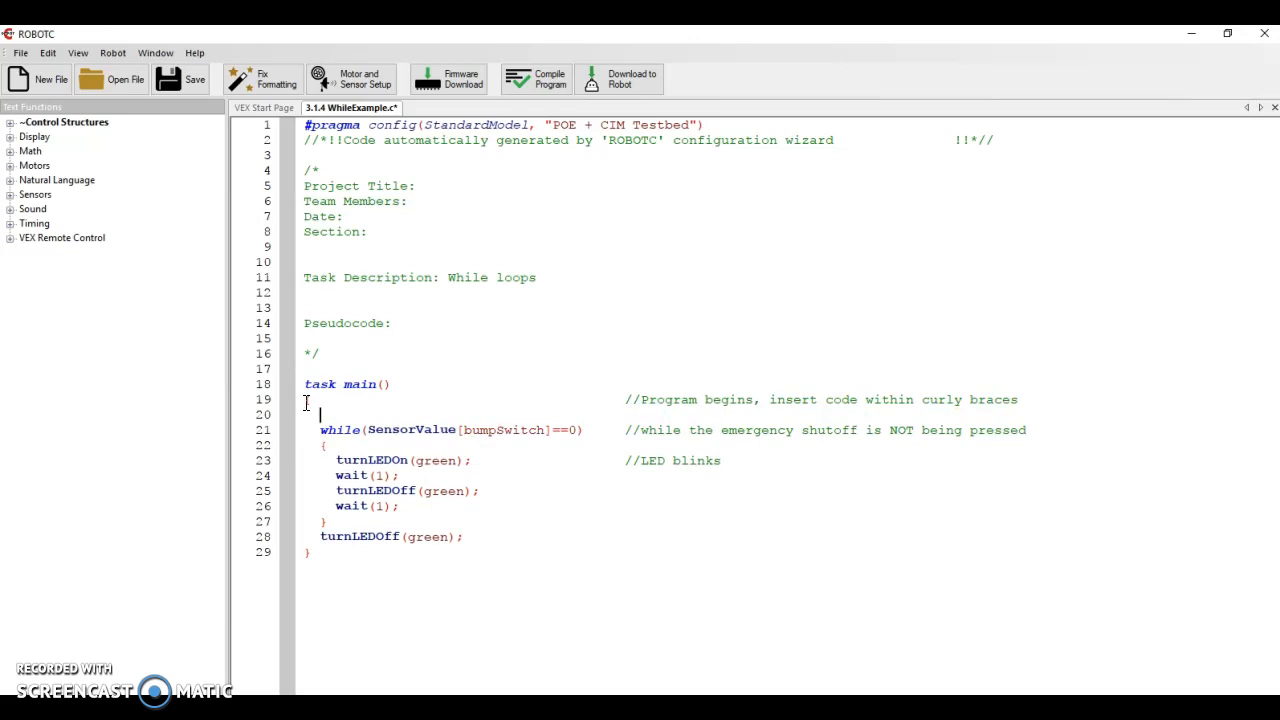
Add startMotor(leftMotor,127); commented '//motor turns on' above the loop
text(startMotor(leftMotor)
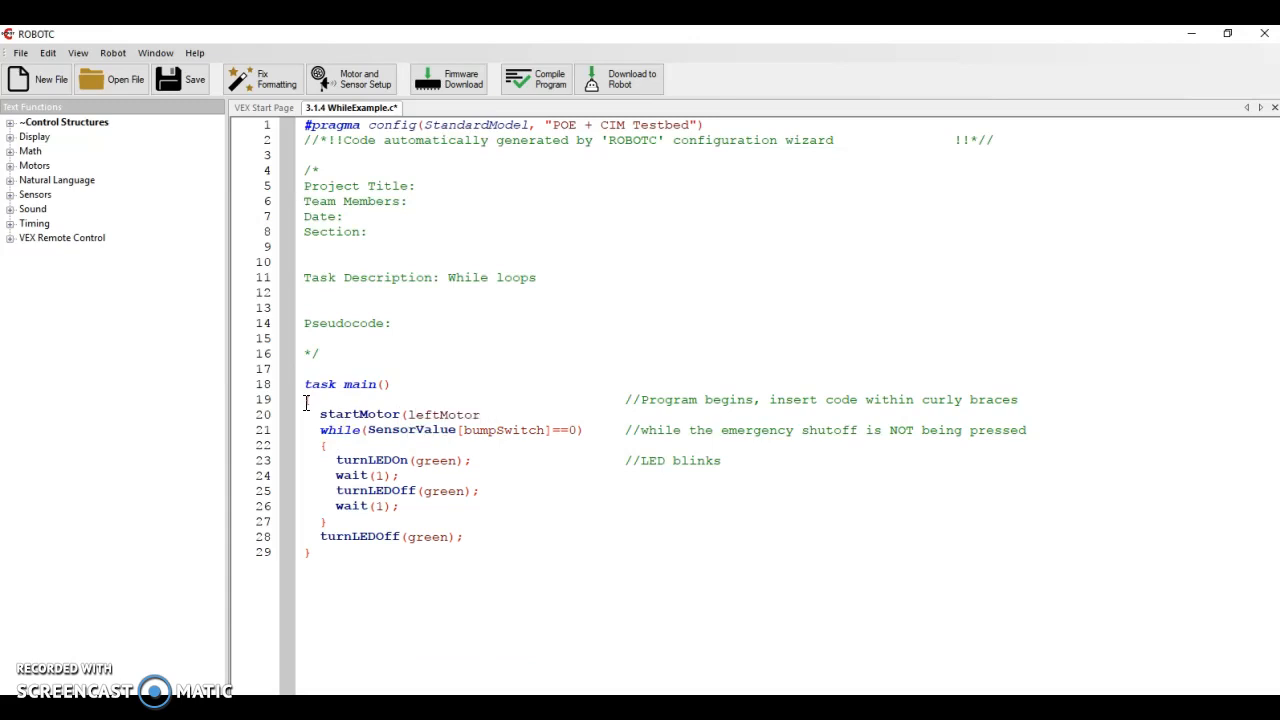
text(,127))
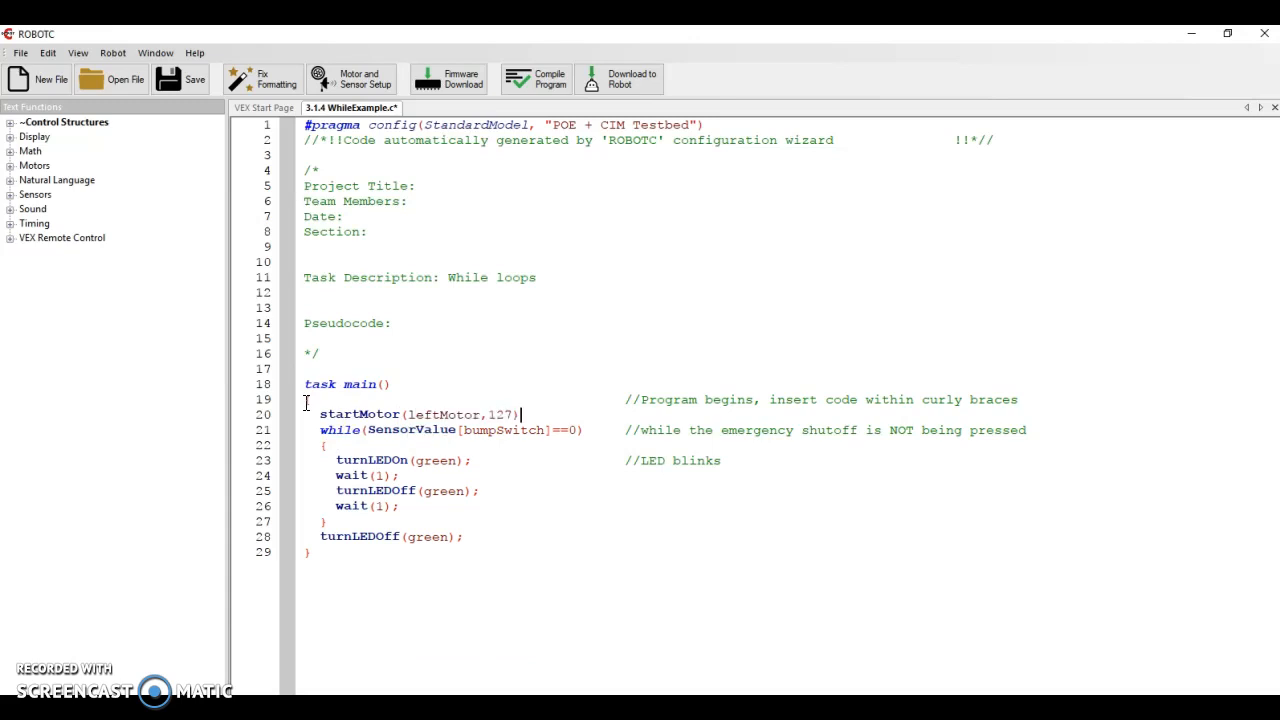
text(;)
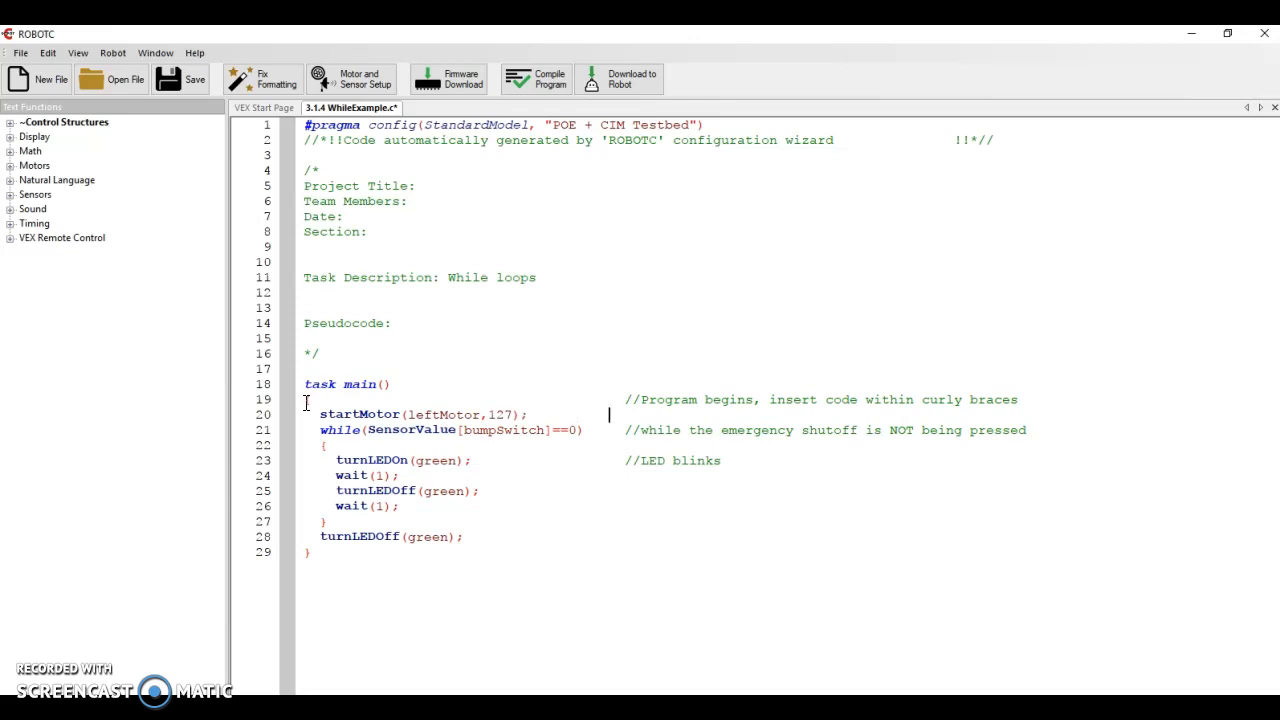
text(//)
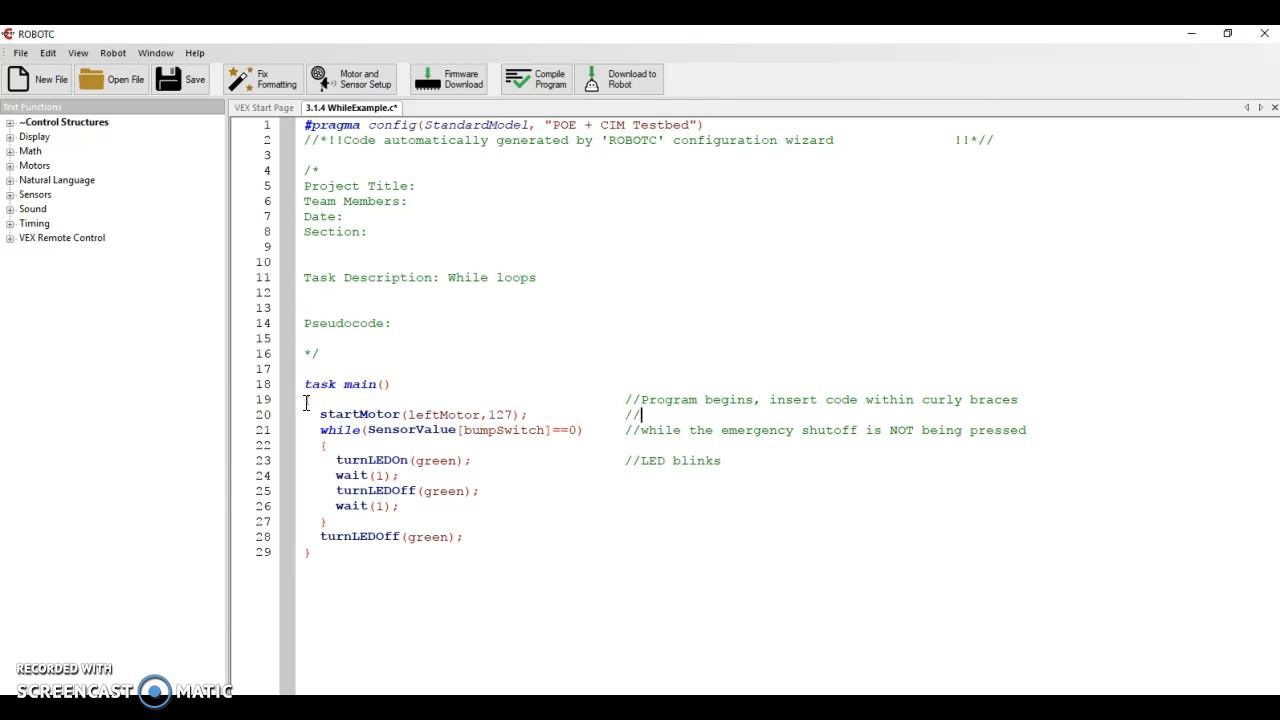
text(motor turns on)
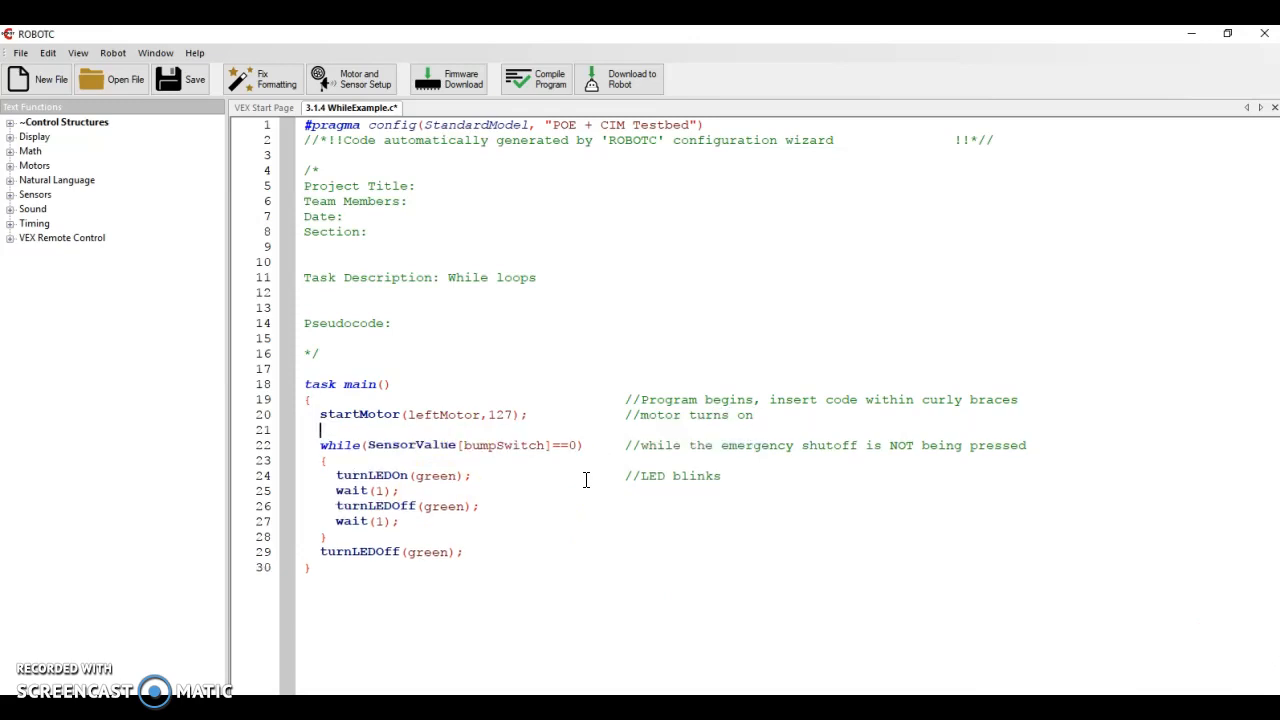
Add turnLEDOff(green); commented '//start with LED off' before the loop
text(turnLEDO)
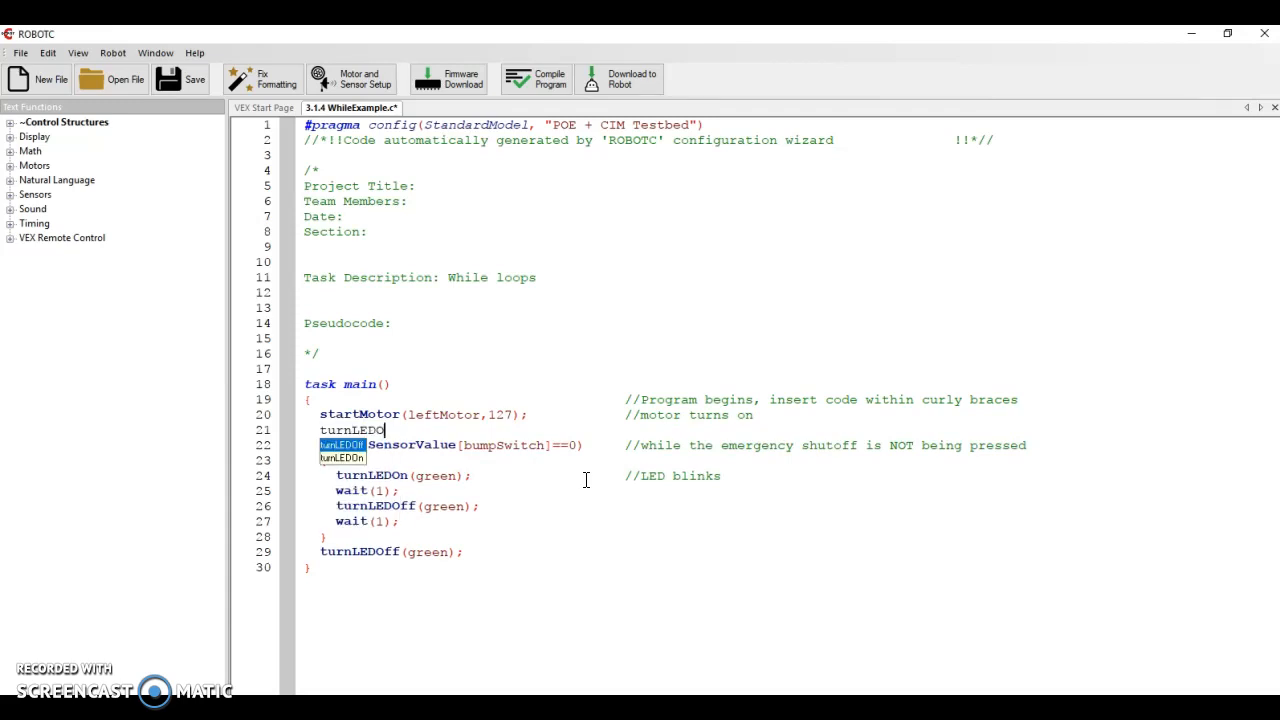
text(ff(gree)
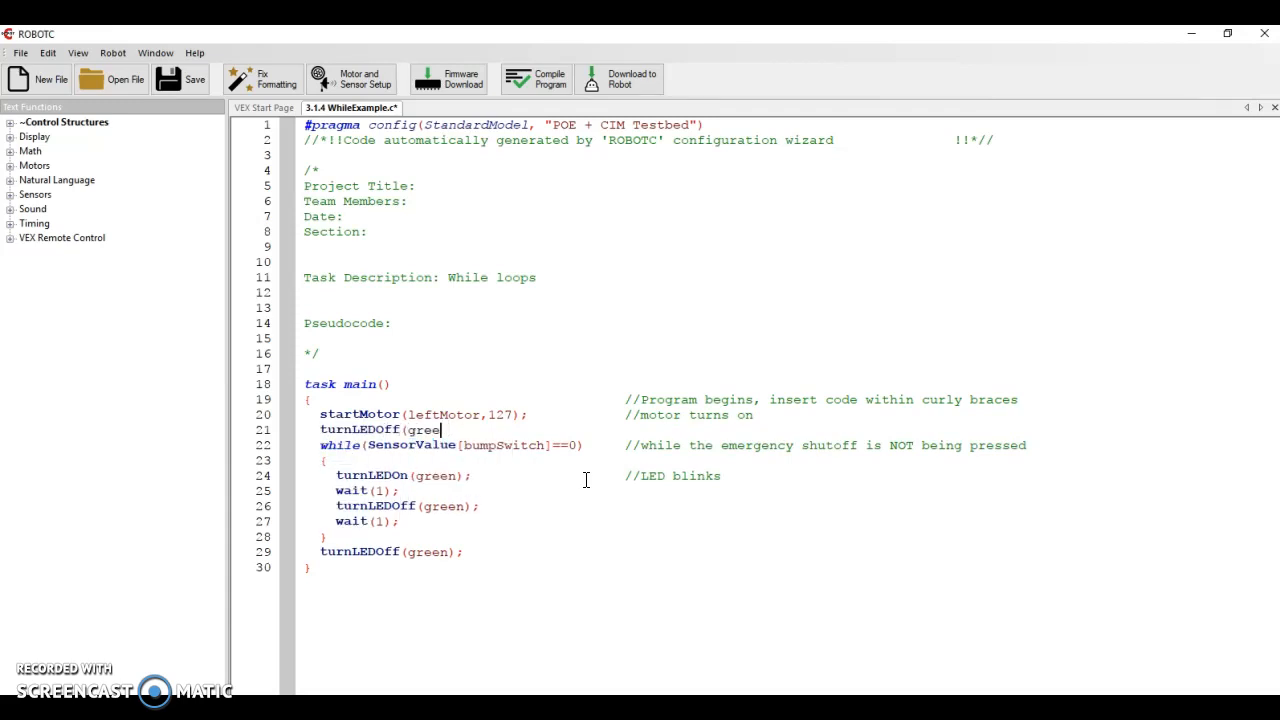
text(n);)
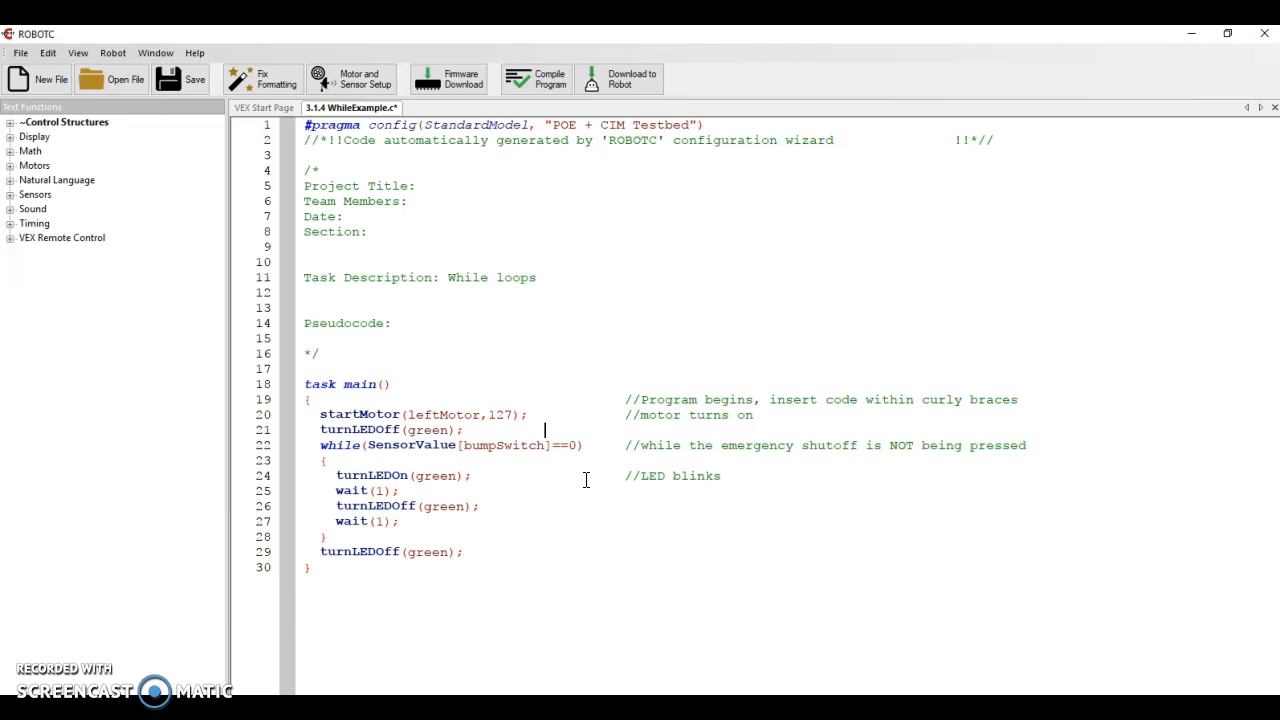
text(//start)
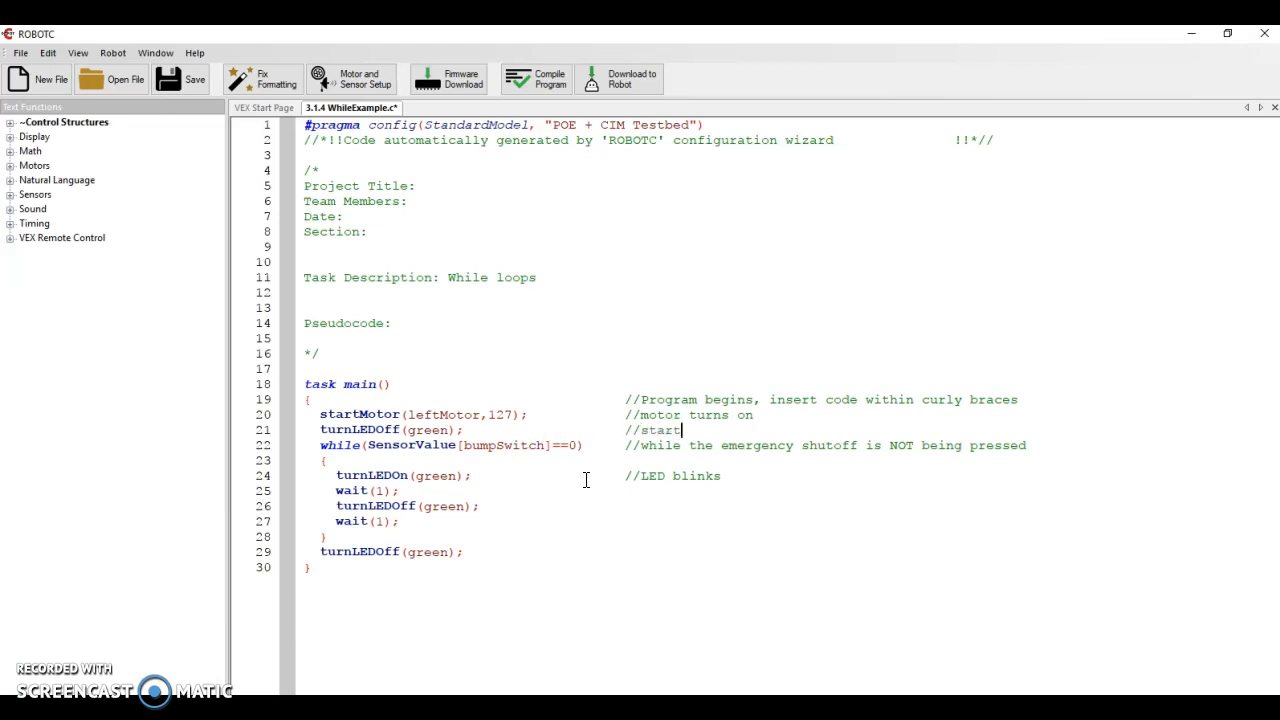
text(with LED off)
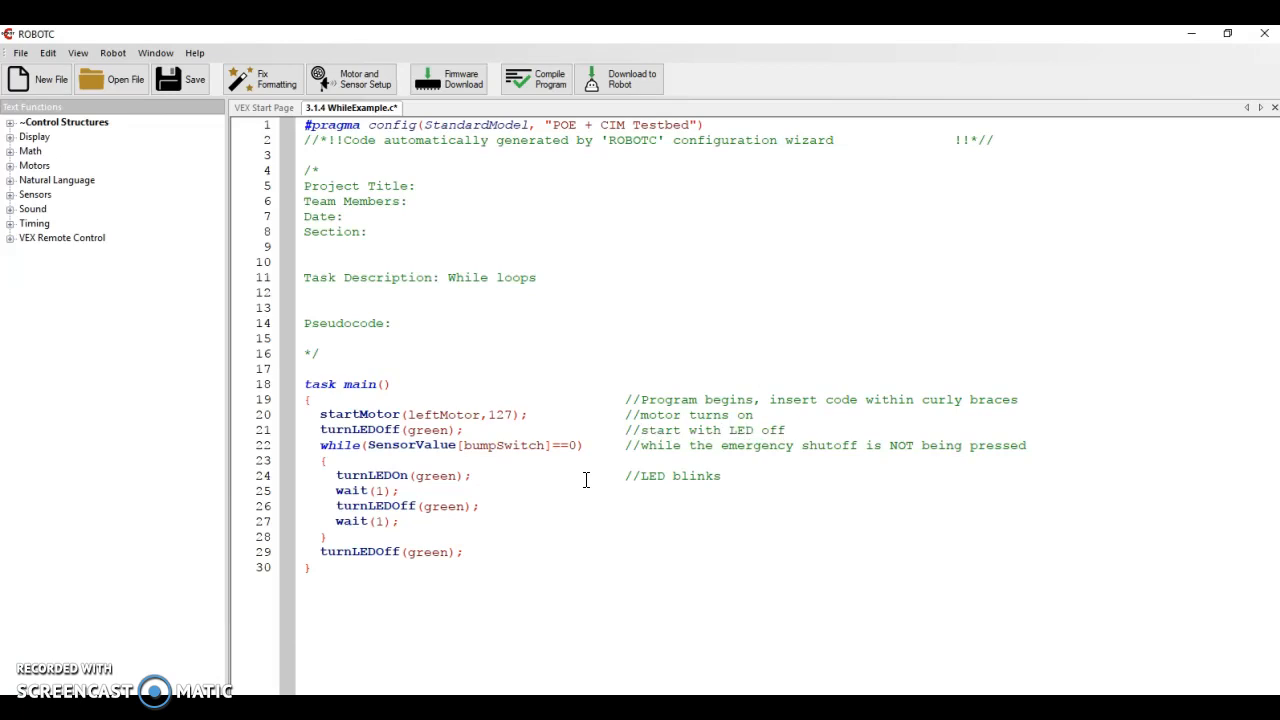
click(336, 414)
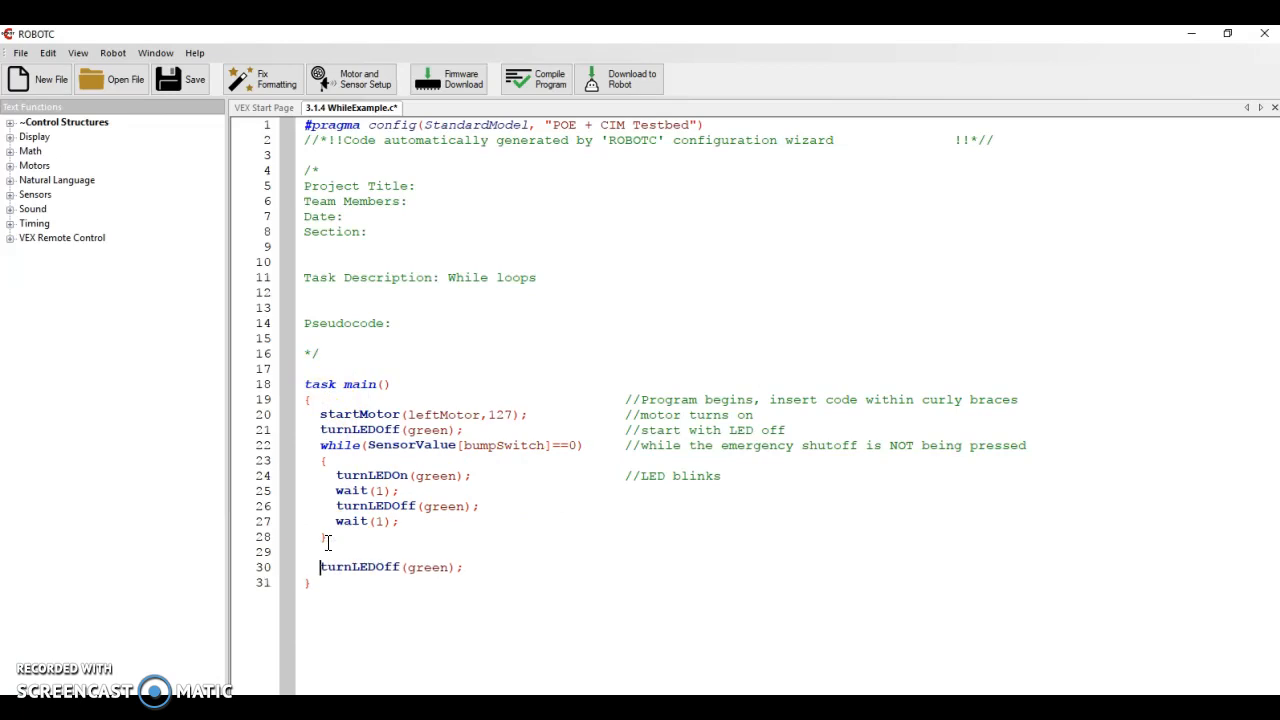
Add stopMotor(leftMotor); after the loop, before the final LED-off line
text(stopMotor(leftMotor);)
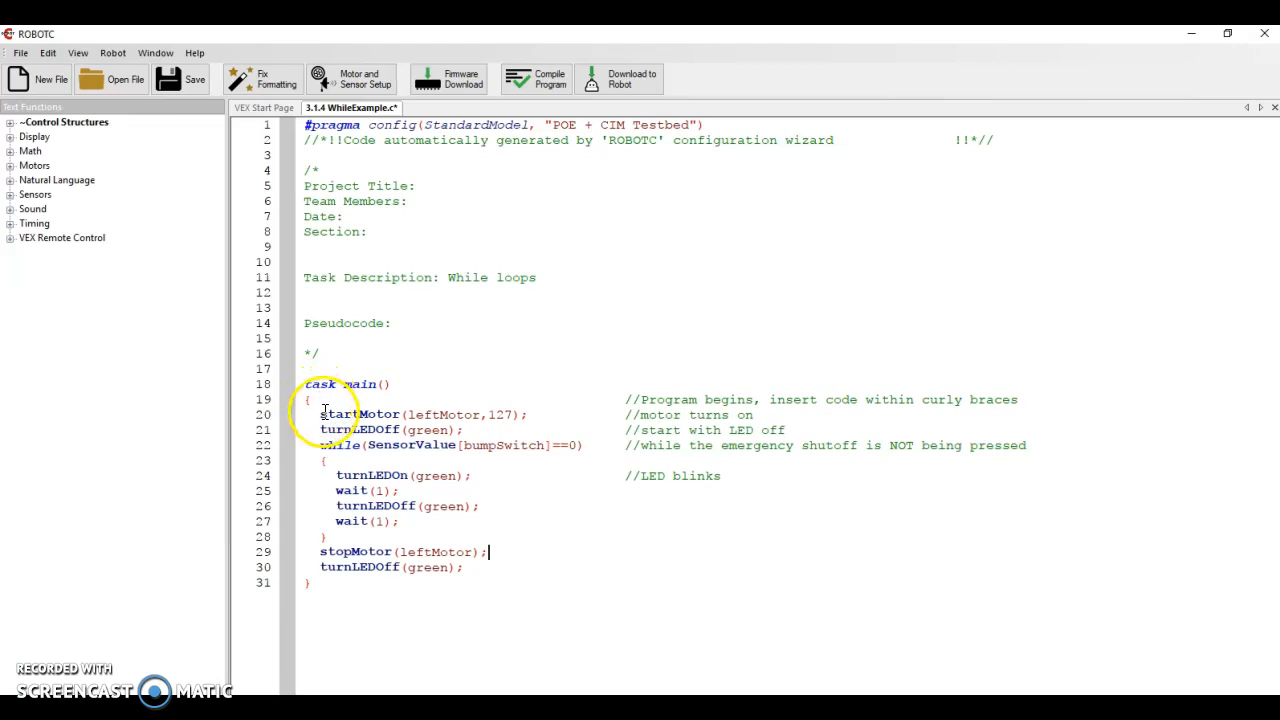
drag(320, 414, 528, 414)
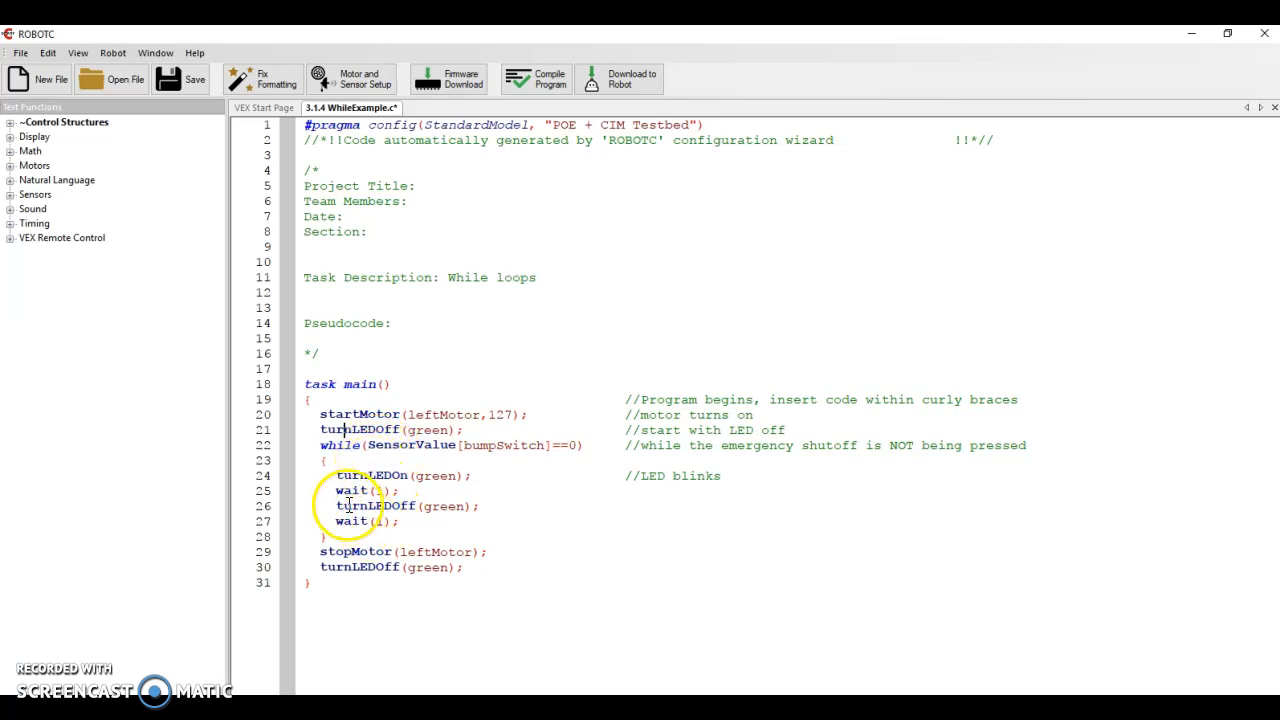
mouse_move(384, 504)
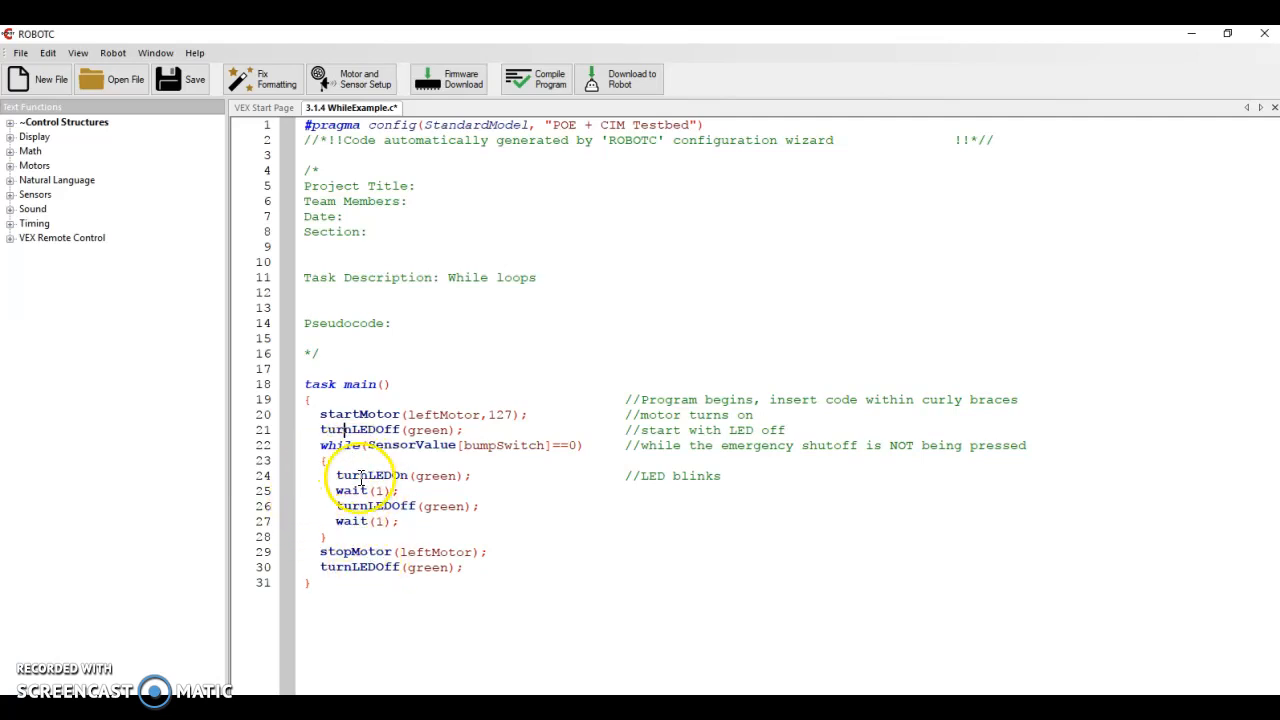
drag(320, 414, 516, 414)
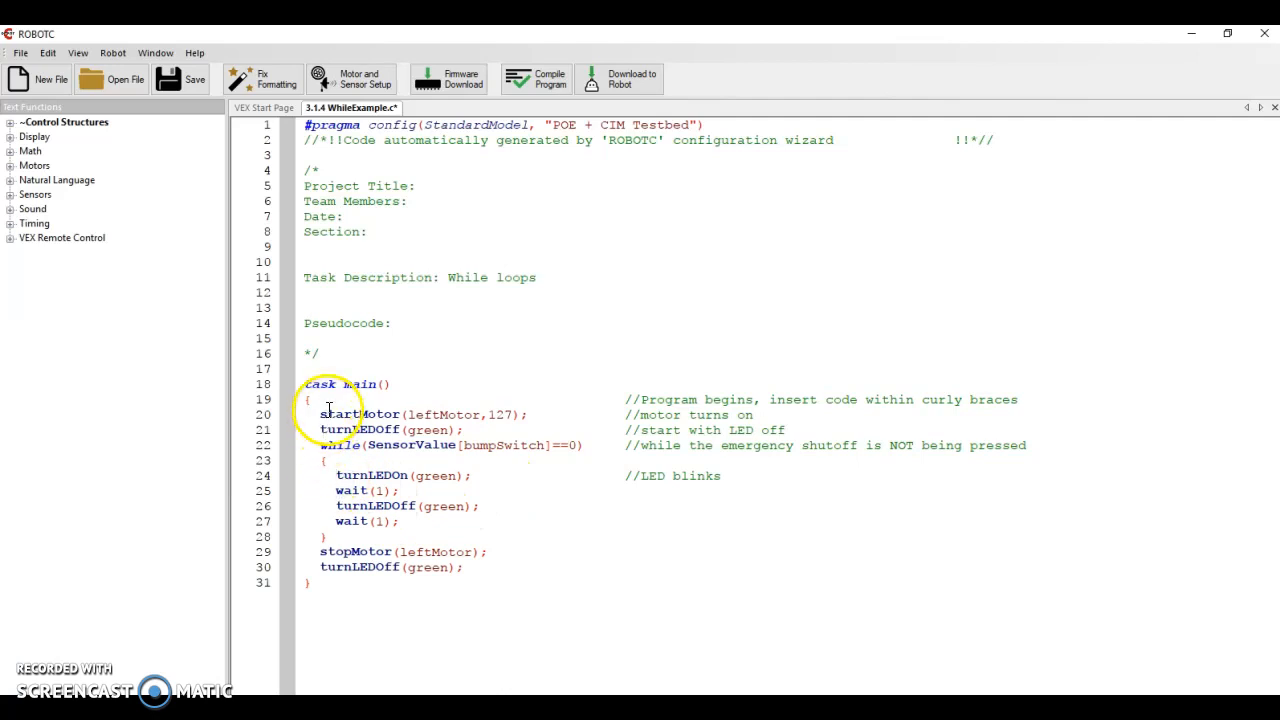
mouse_move(362, 464)
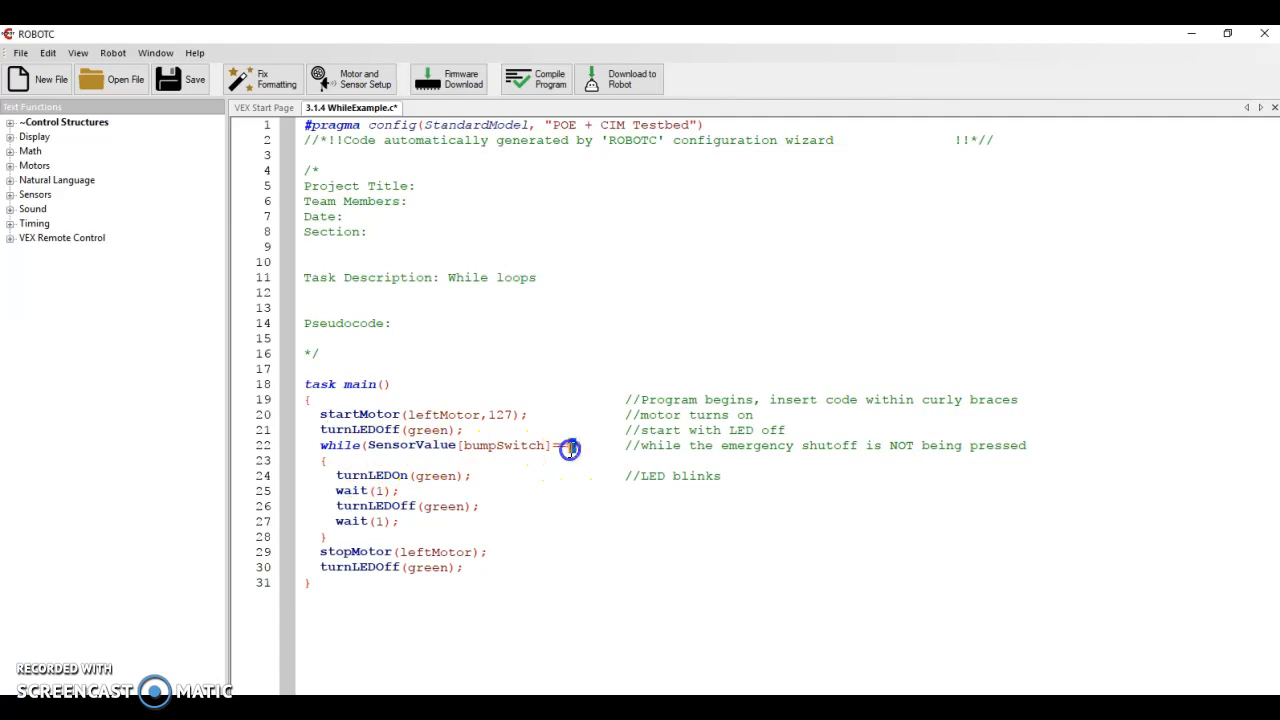
text(==0))
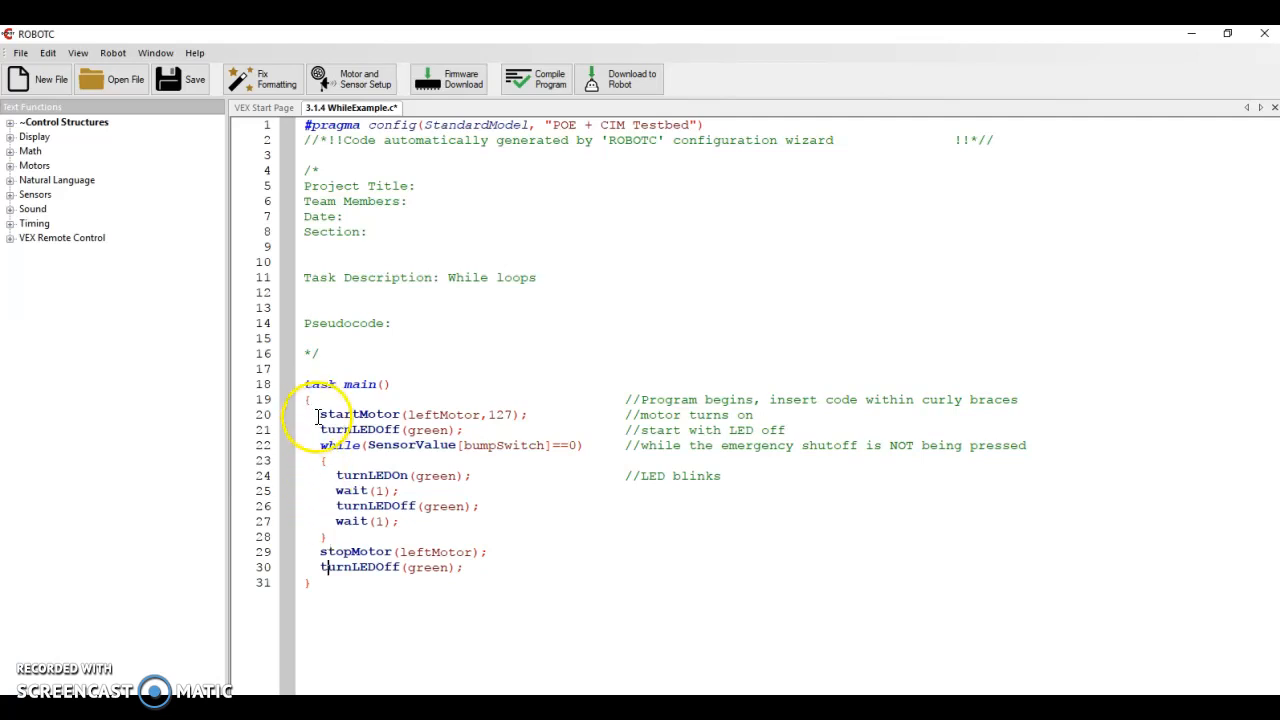
drag(336, 476, 356, 520)
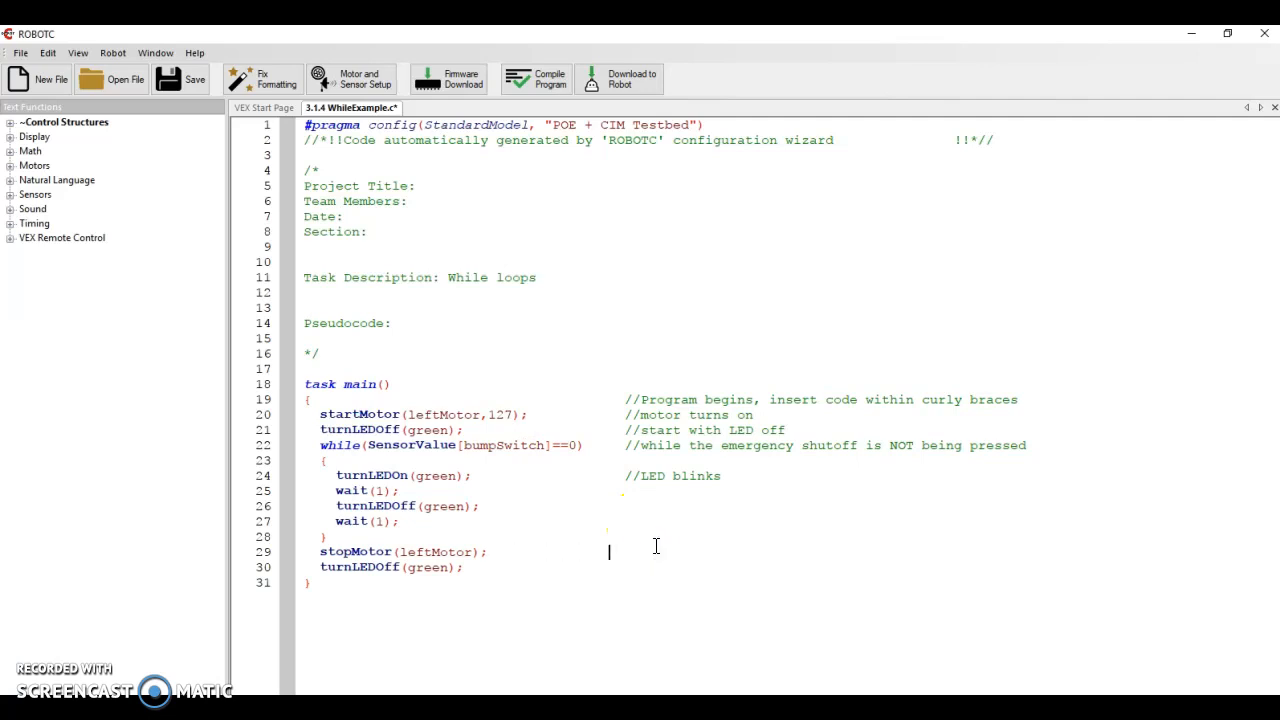
Comment the last lines '//turn off motor' and '//turn LED off and end program'
text(//turn off motor)
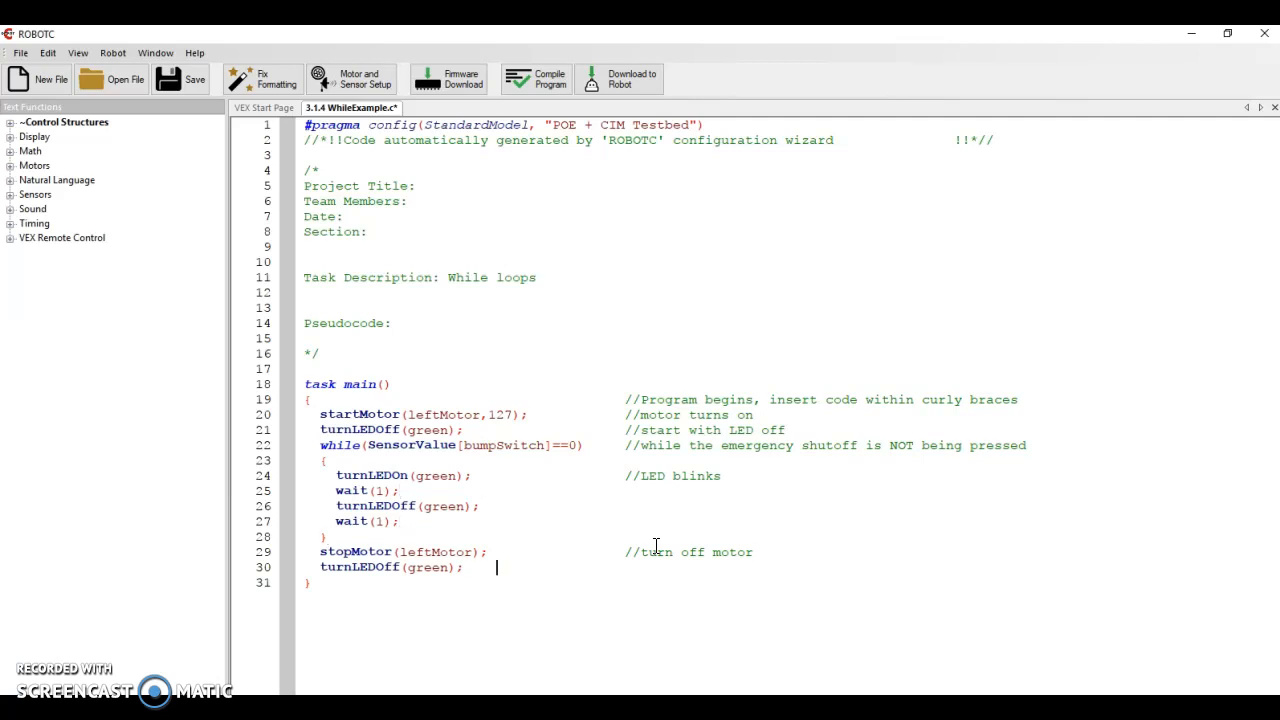
text(//turn LED off and end program)
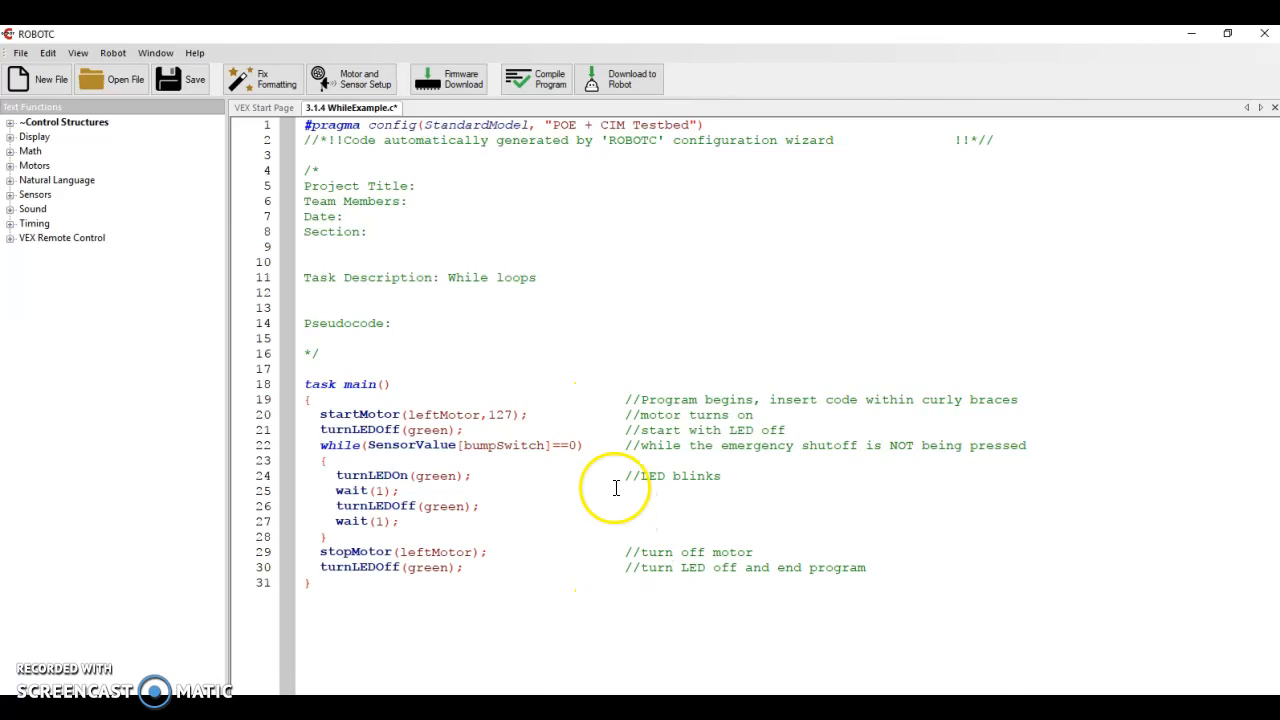
mouse_move(242, 78)
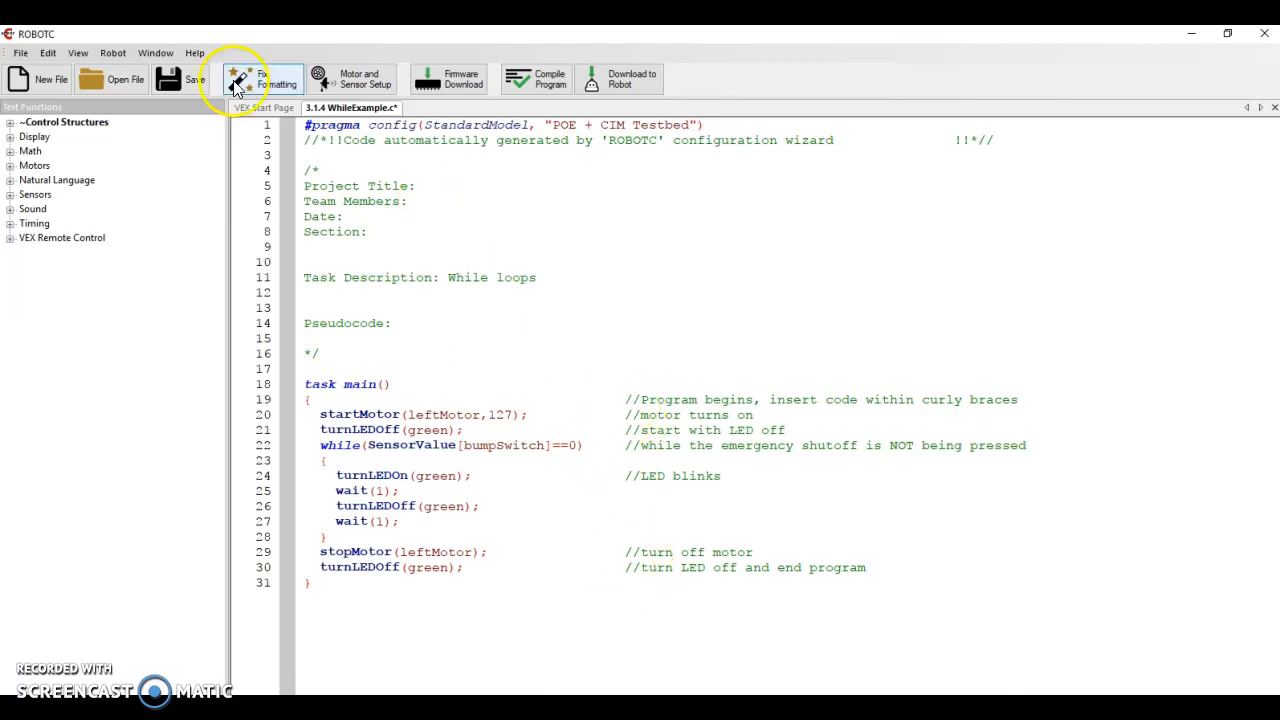